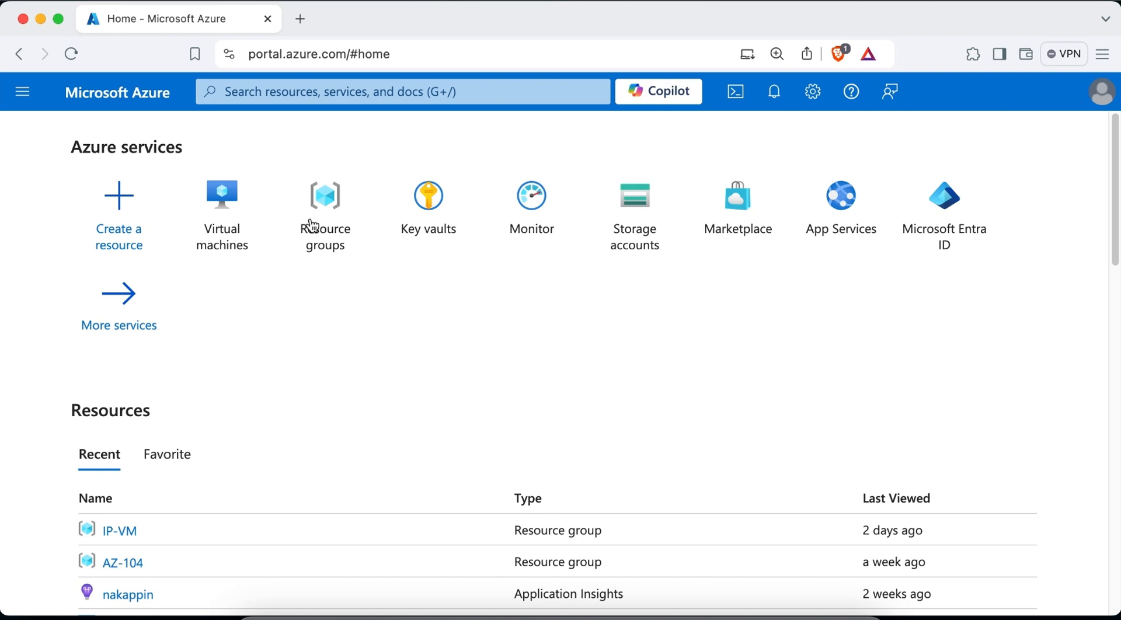
# Step: Scroll down through the Azure portal home page
pyautogui.click(324, 214)
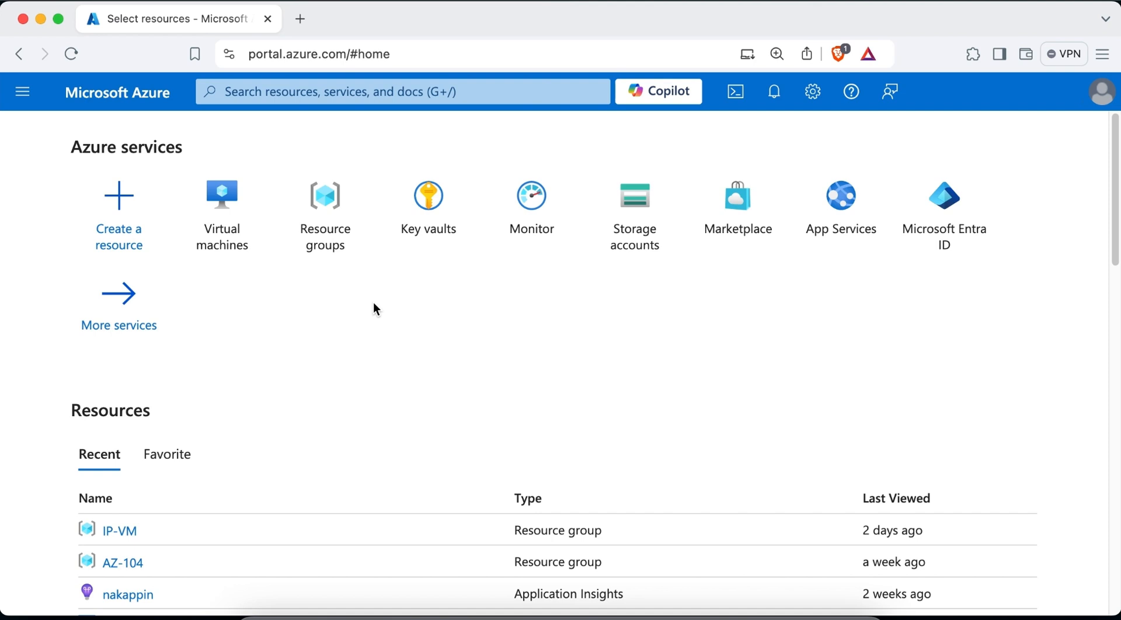
pyautogui.moveTo(428, 276)
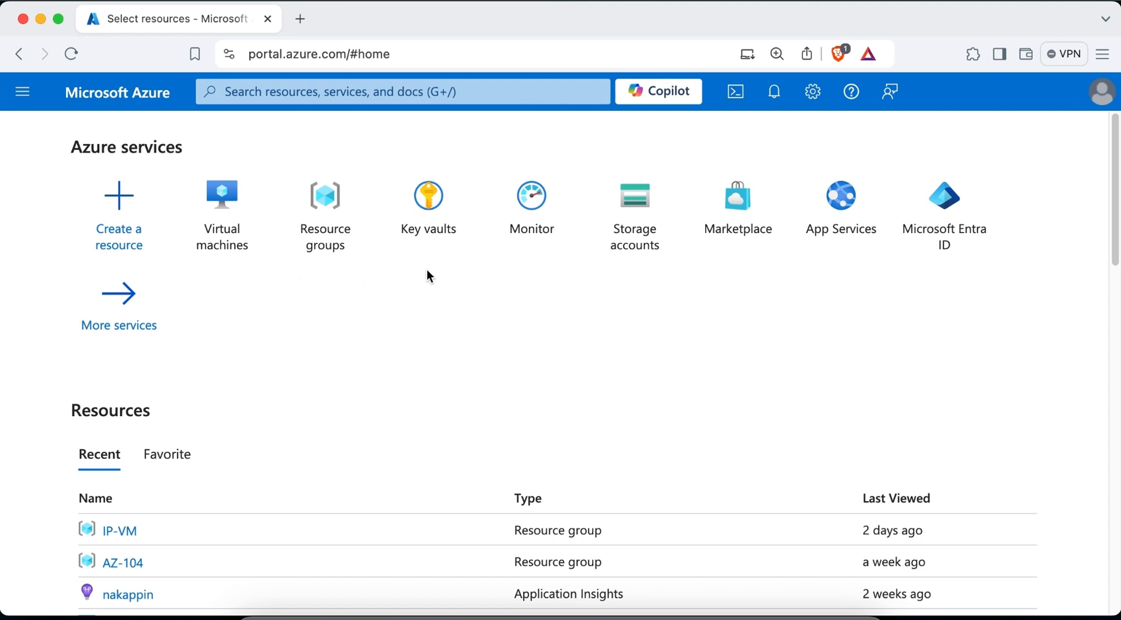
pyautogui.moveTo(447, 277)
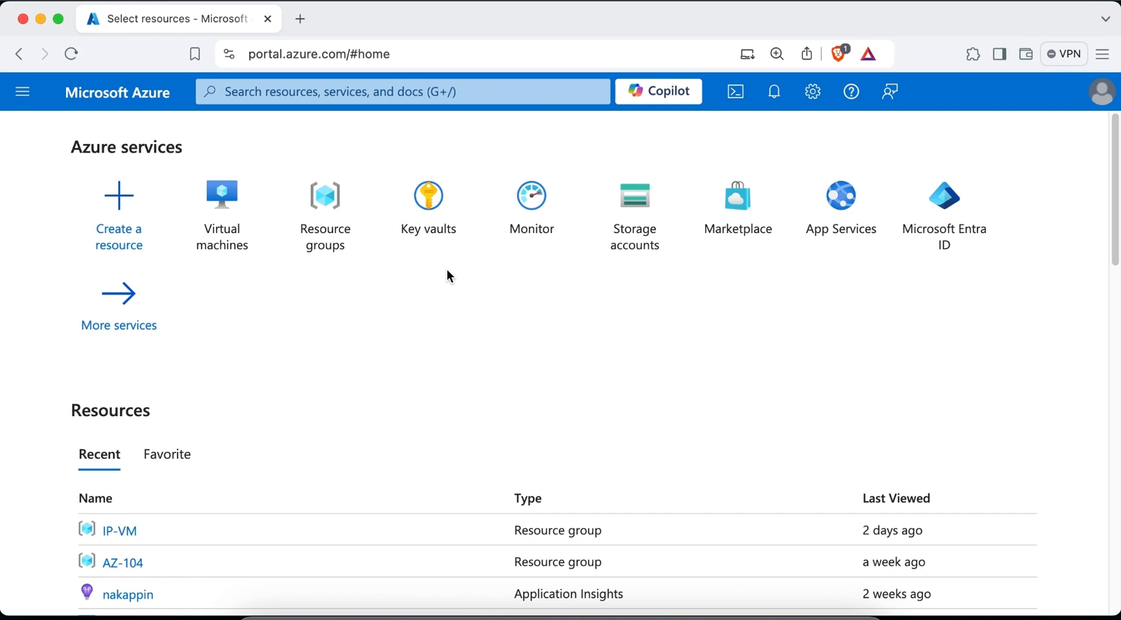
pyautogui.scroll(-3)
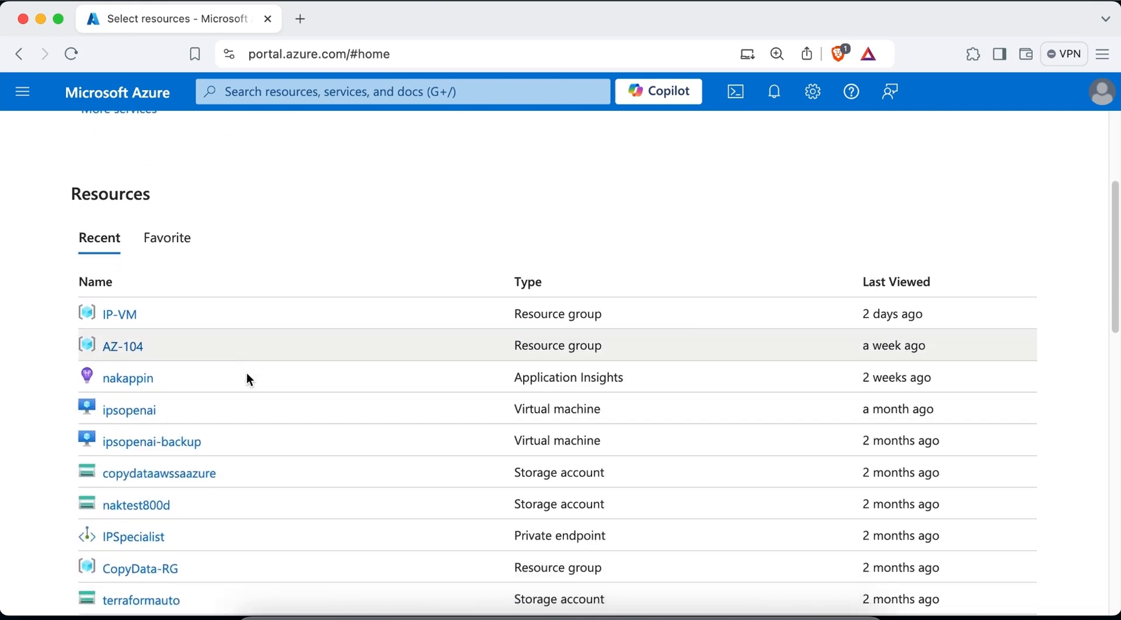
pyautogui.scroll(-3)
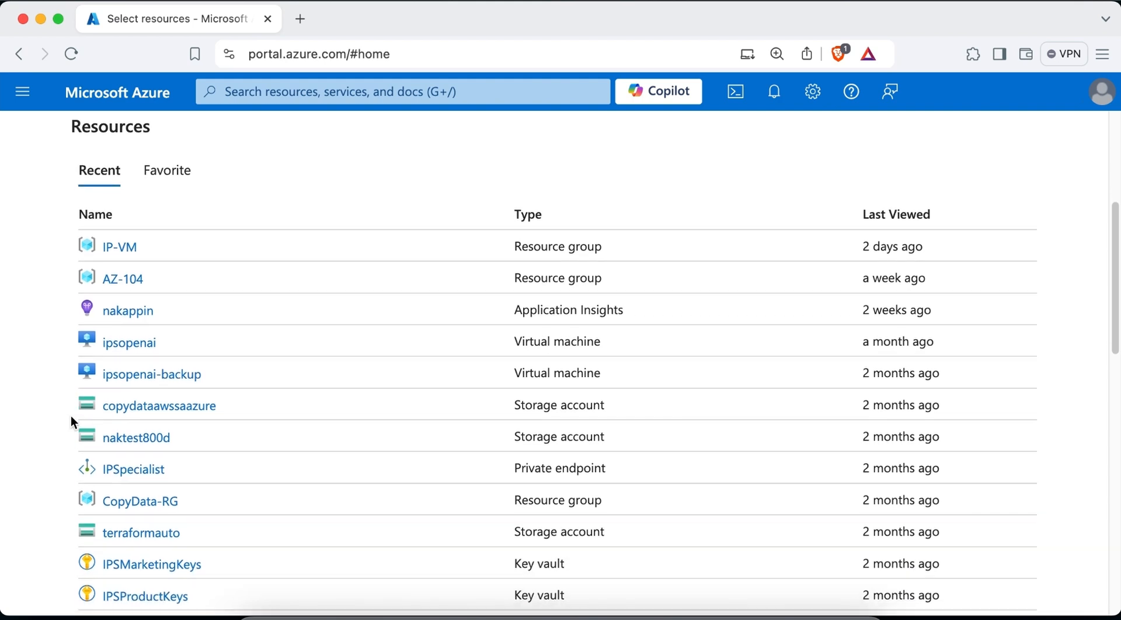
pyautogui.scroll(-3)
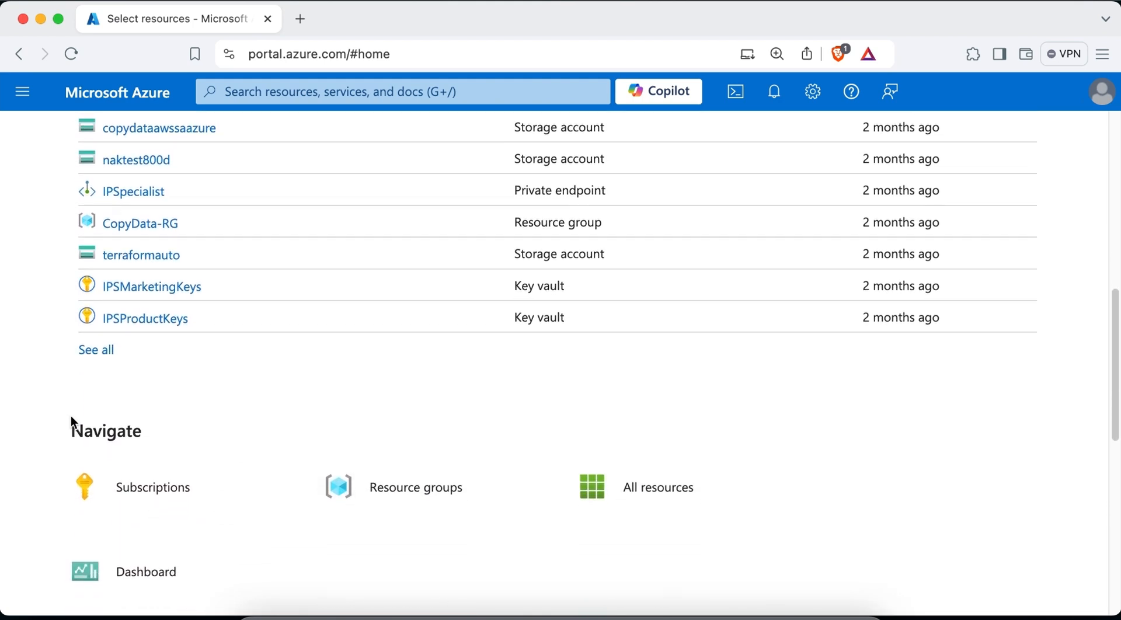
pyautogui.scroll(-3)
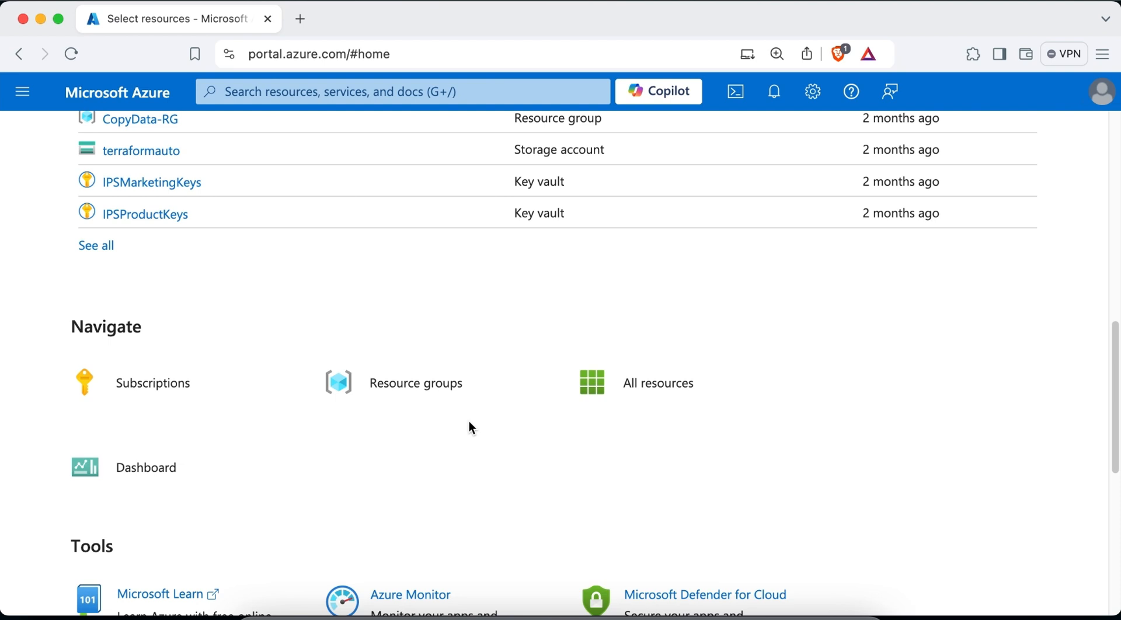
pyautogui.moveTo(293, 490)
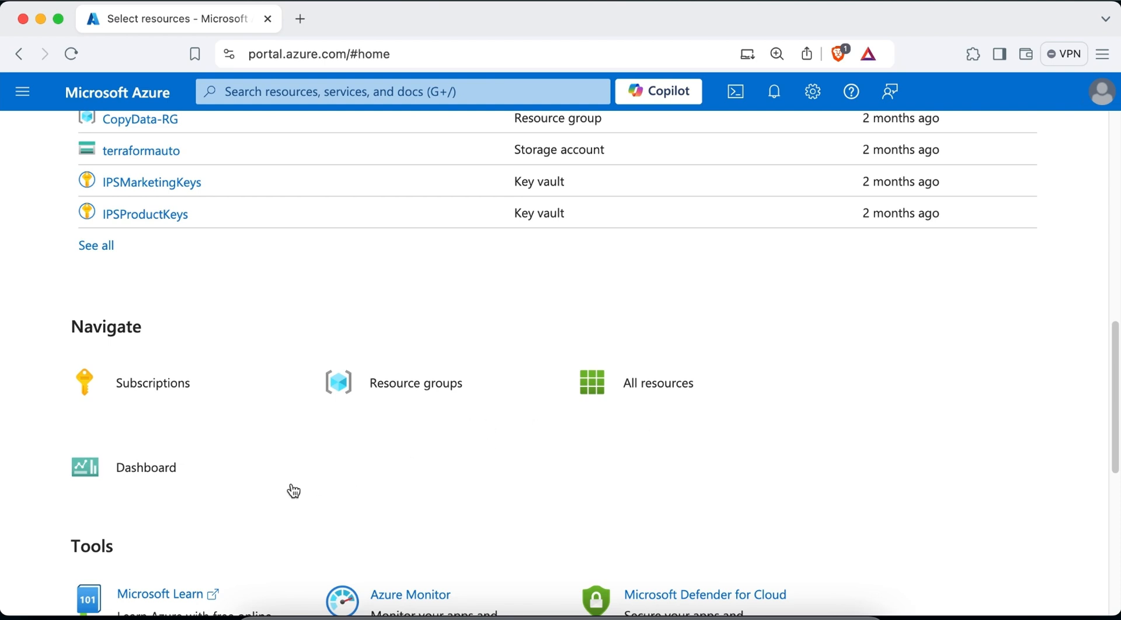
pyautogui.moveTo(233, 539)
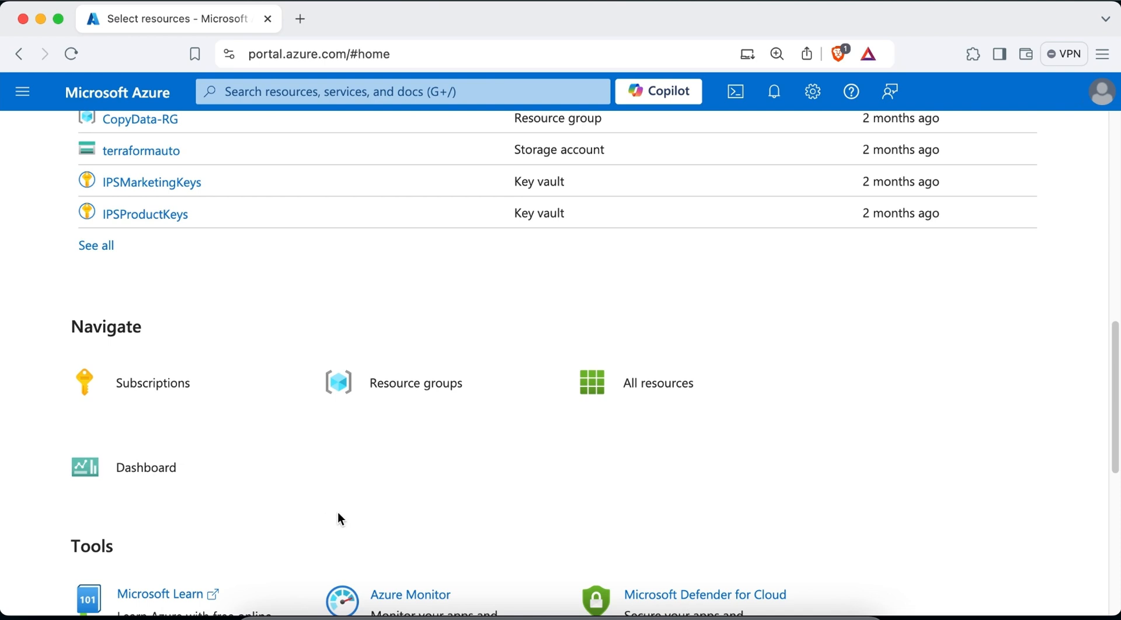
pyautogui.scroll(-3)
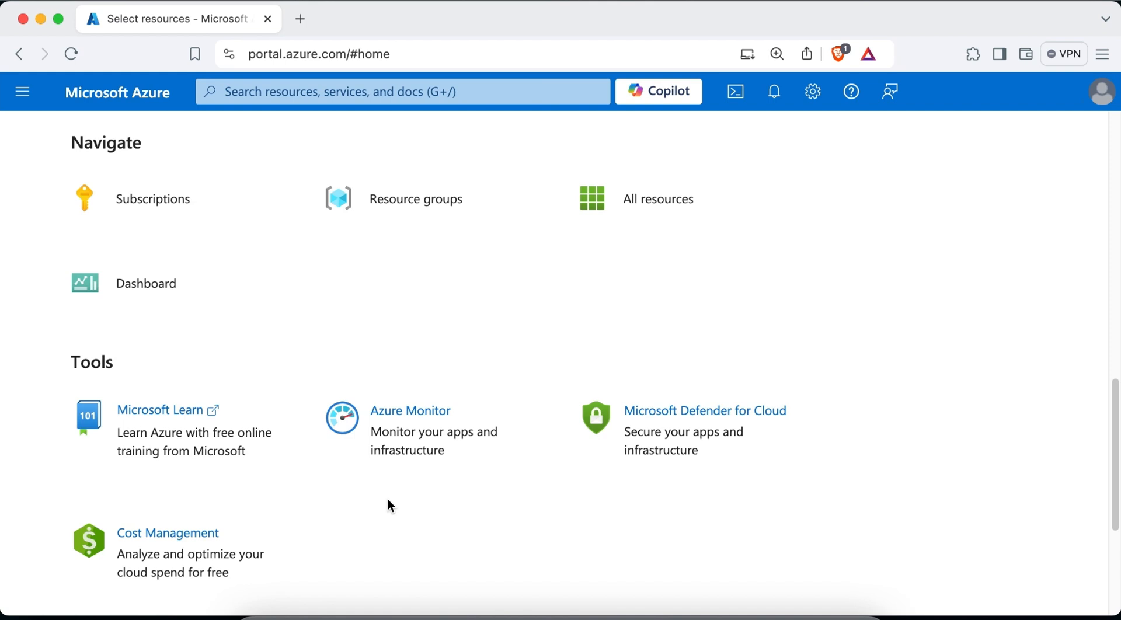
pyautogui.scroll(-3)
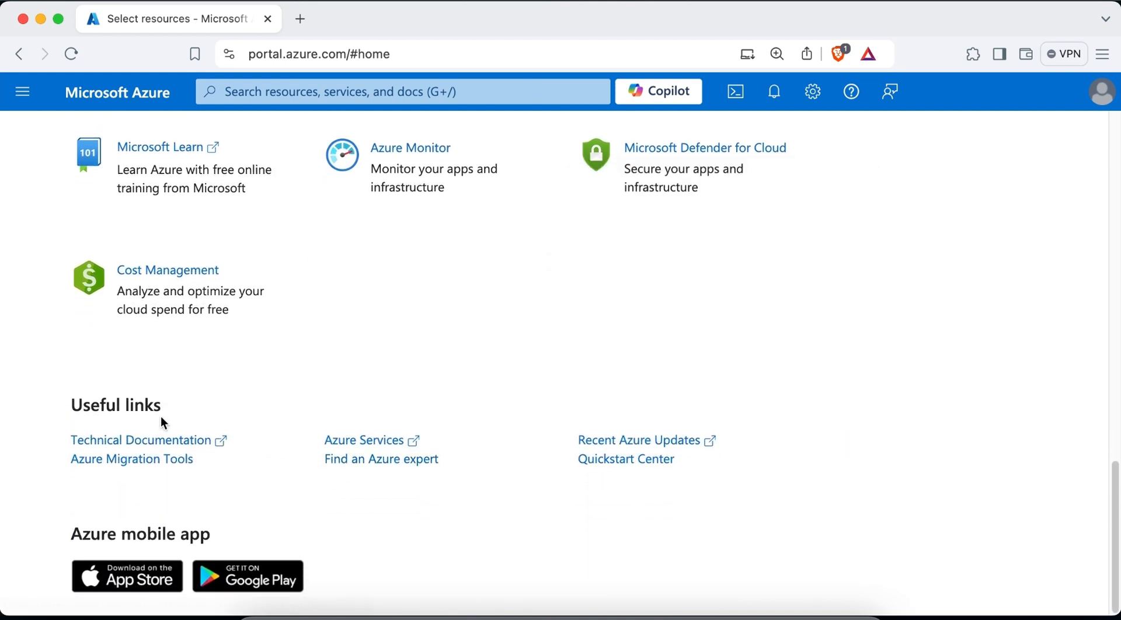
pyautogui.moveTo(131, 458)
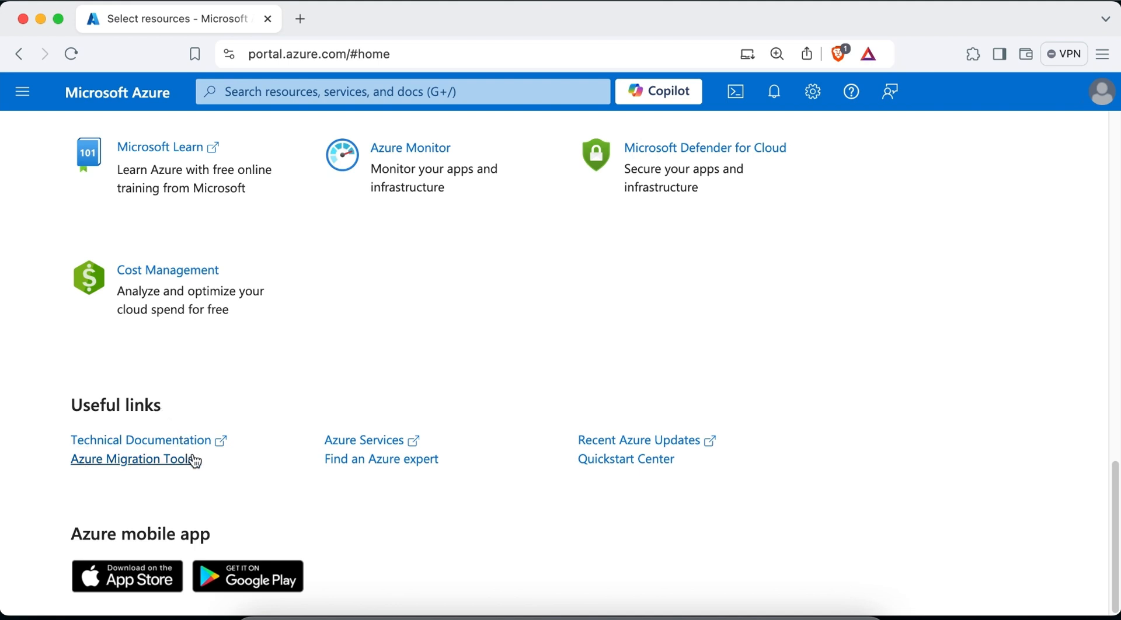
pyautogui.moveTo(331, 455)
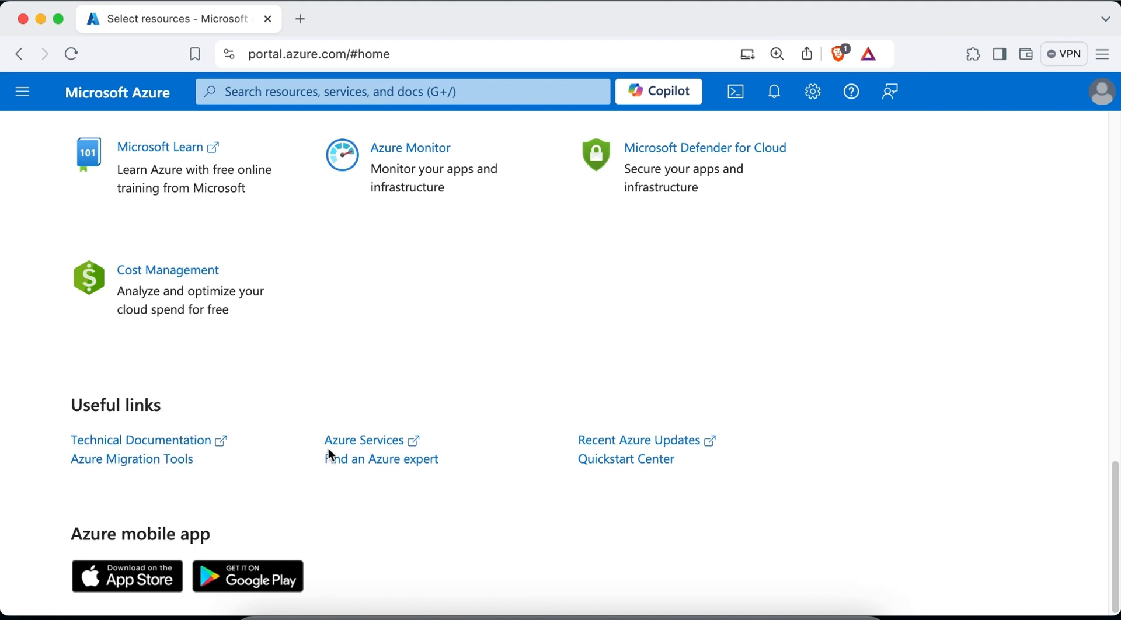
pyautogui.moveTo(576, 446)
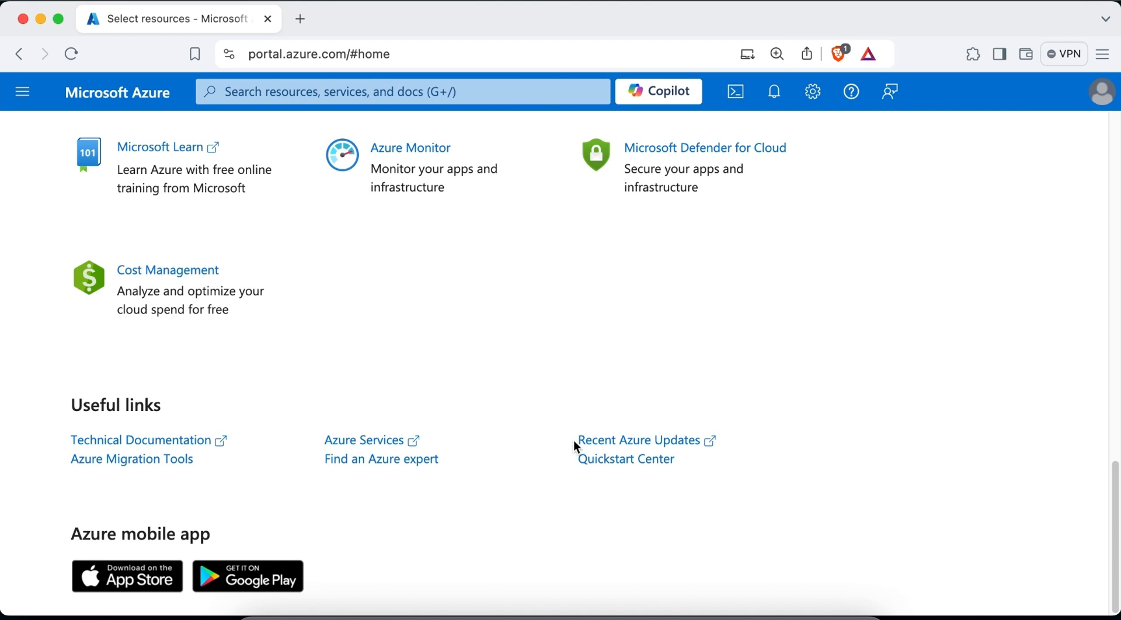
pyautogui.moveTo(624, 477)
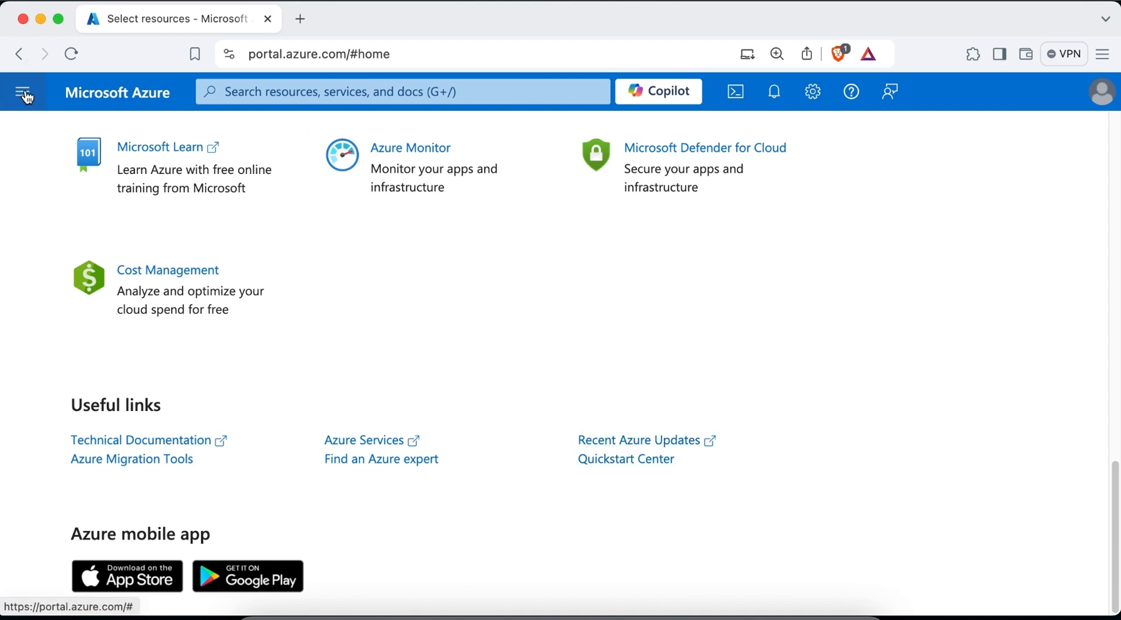
# Step: Open the portal menu and browse Favorites down to the database and virtual machine entries
pyautogui.click(25, 92)
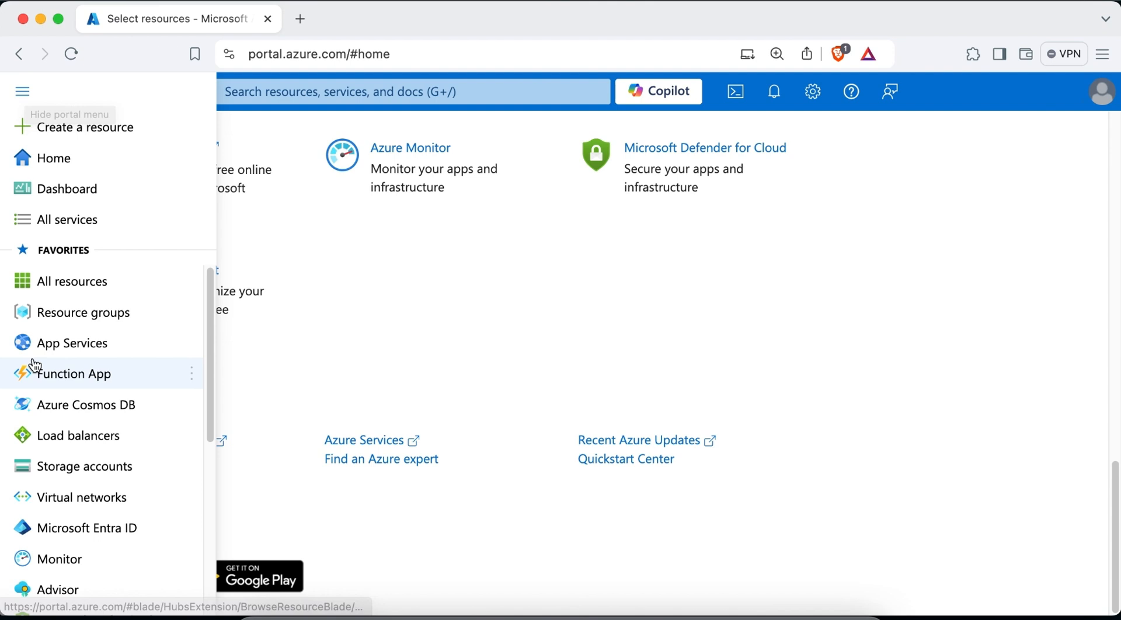
pyautogui.moveTo(106, 356)
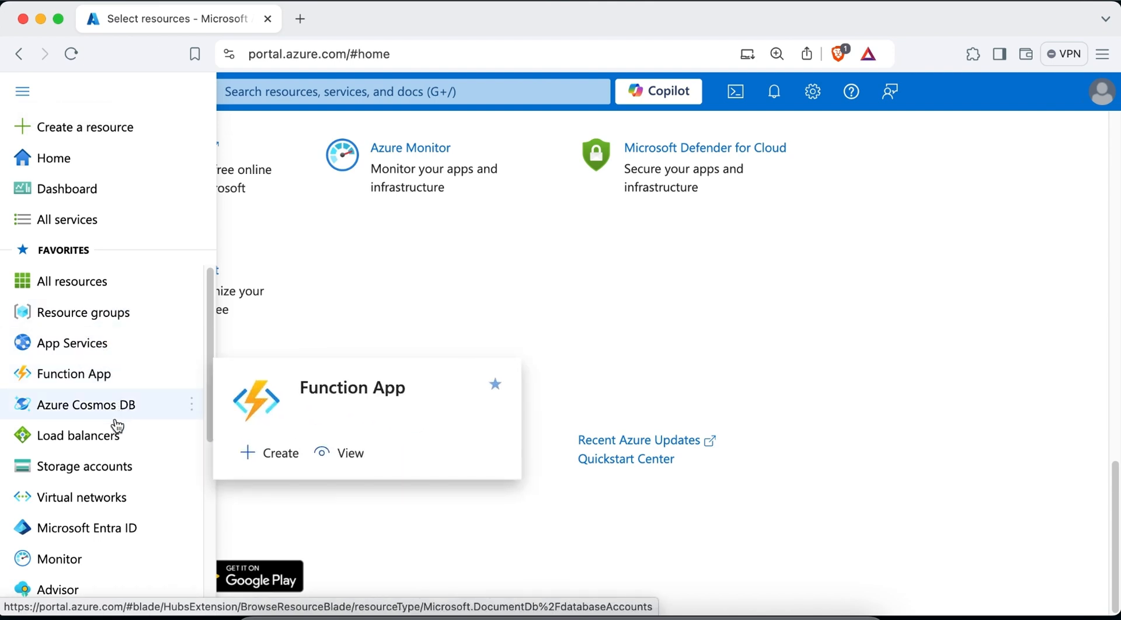
pyautogui.scroll(-3)
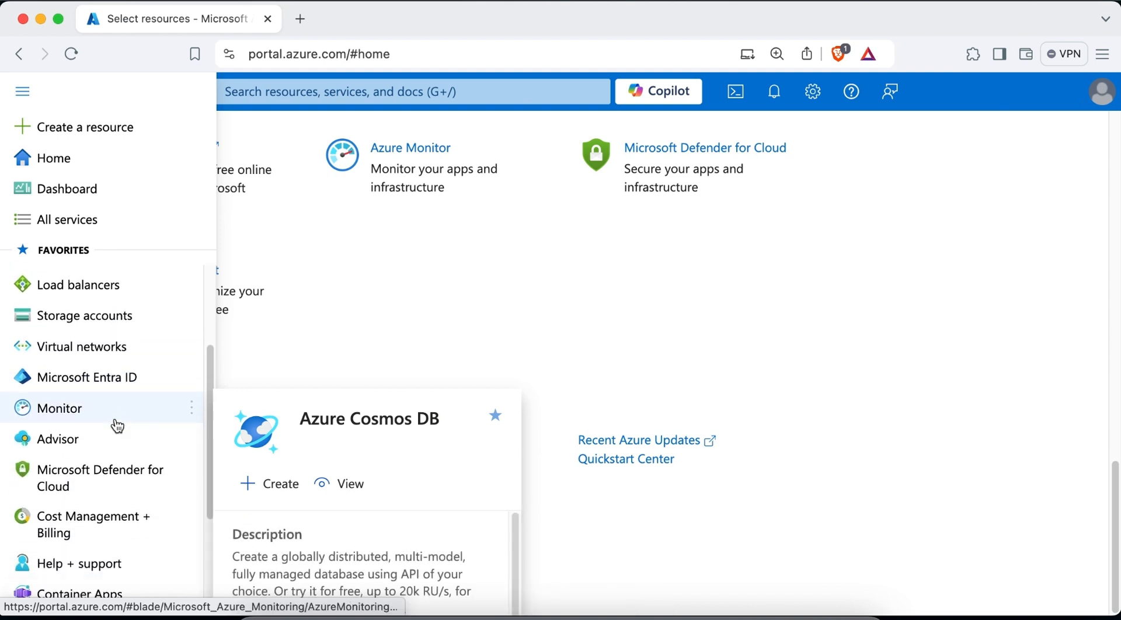
pyautogui.scroll(-3)
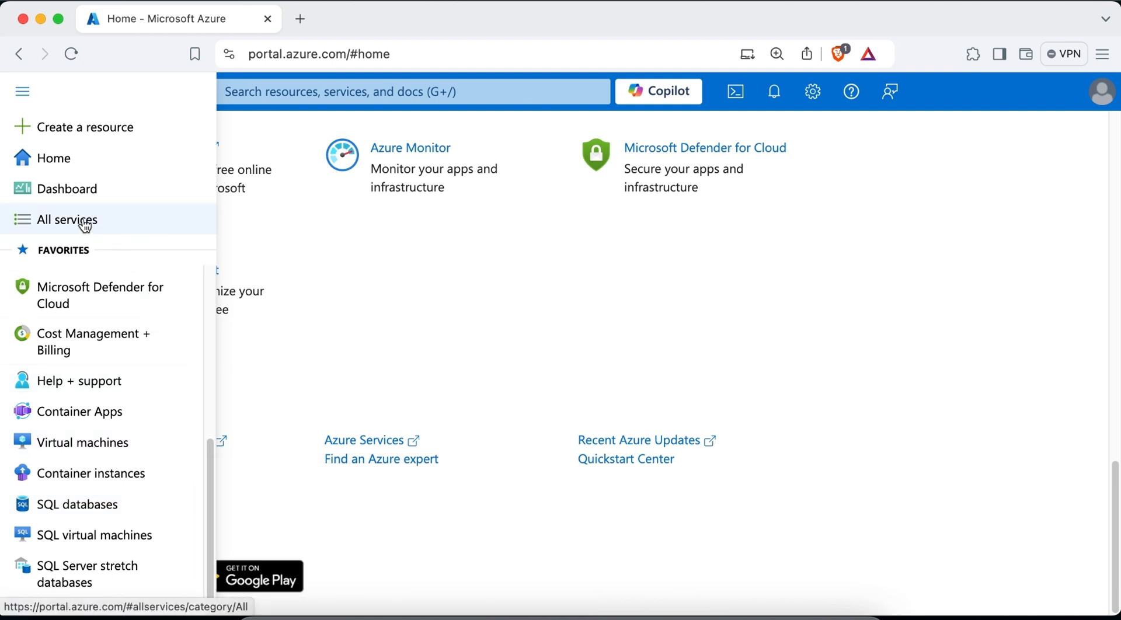
pyautogui.click(70, 220)
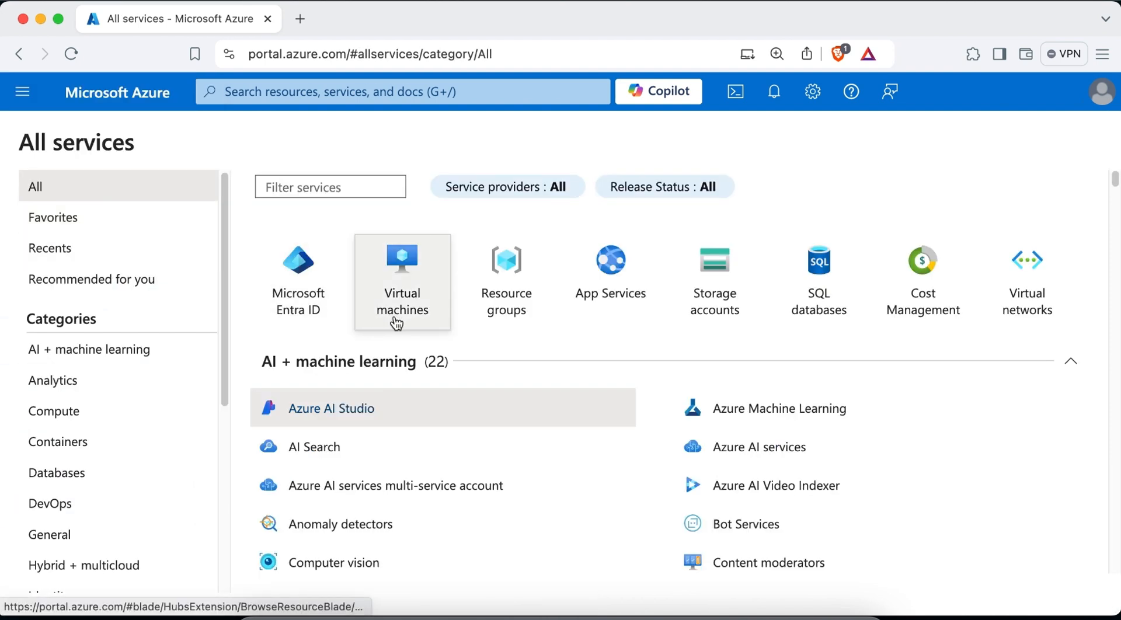
pyautogui.moveTo(402, 282)
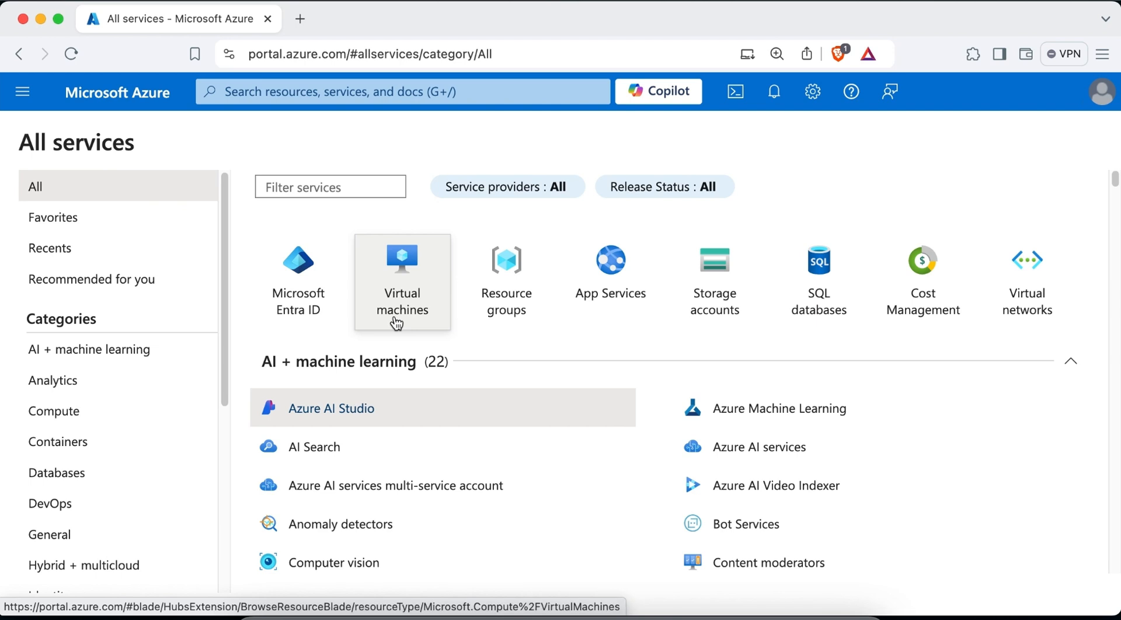
pyautogui.scroll(-3)
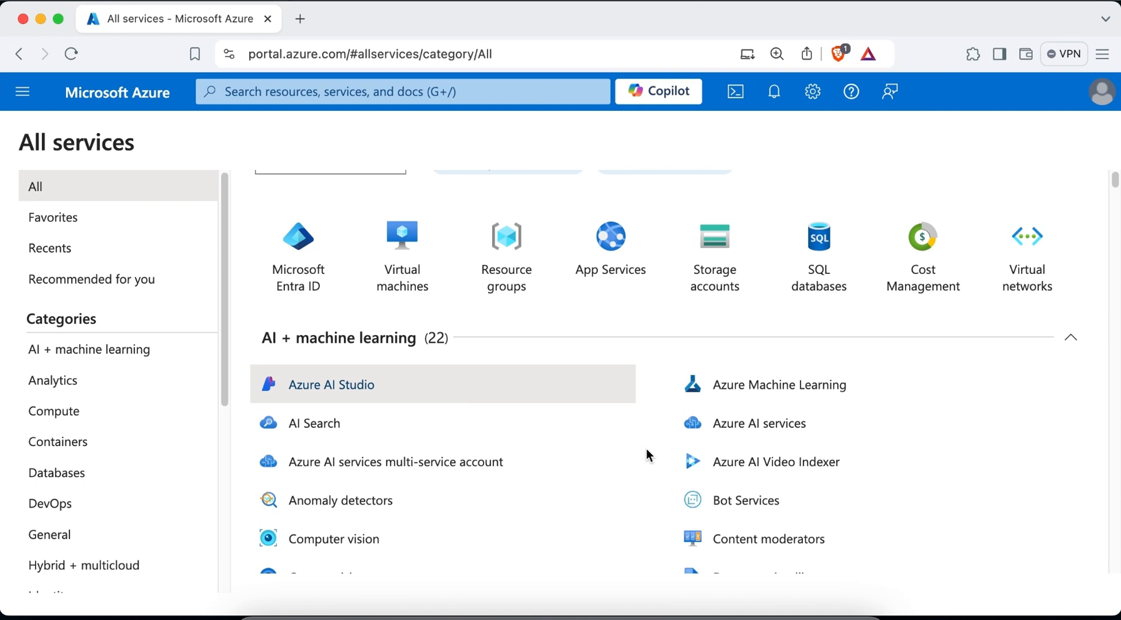
pyautogui.scroll(-3)
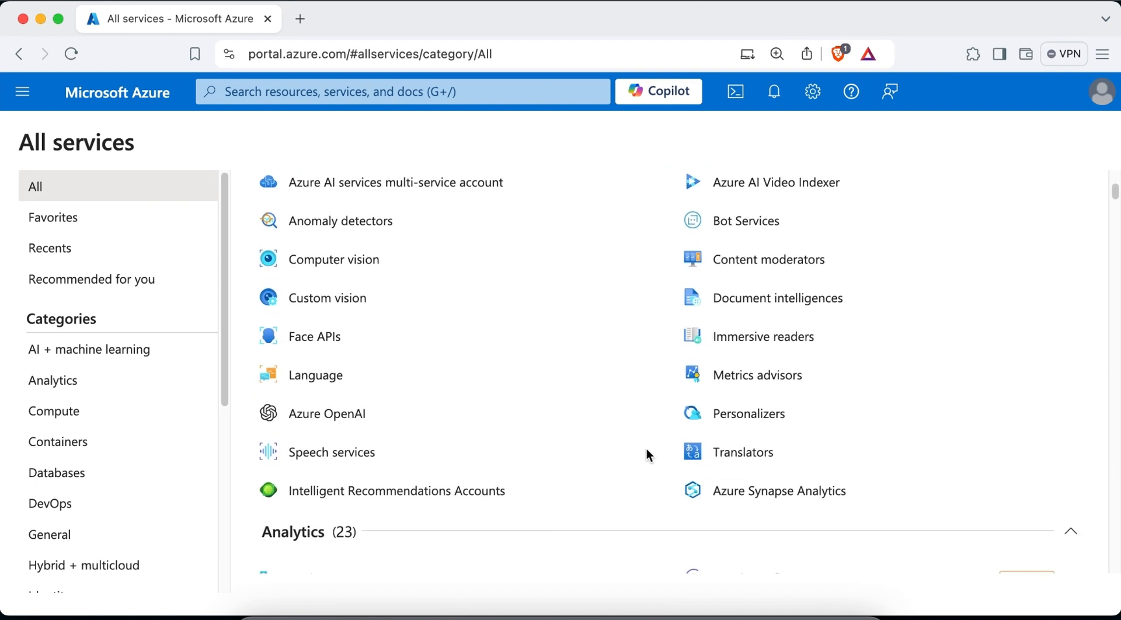
pyautogui.scroll(-3)
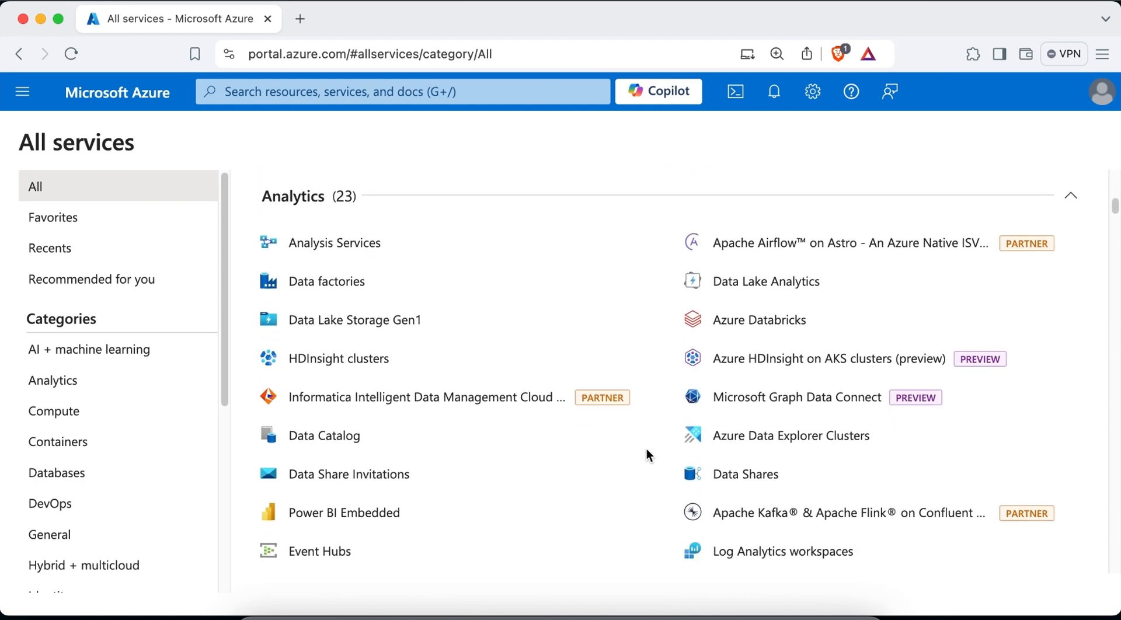
pyautogui.scroll(-3)
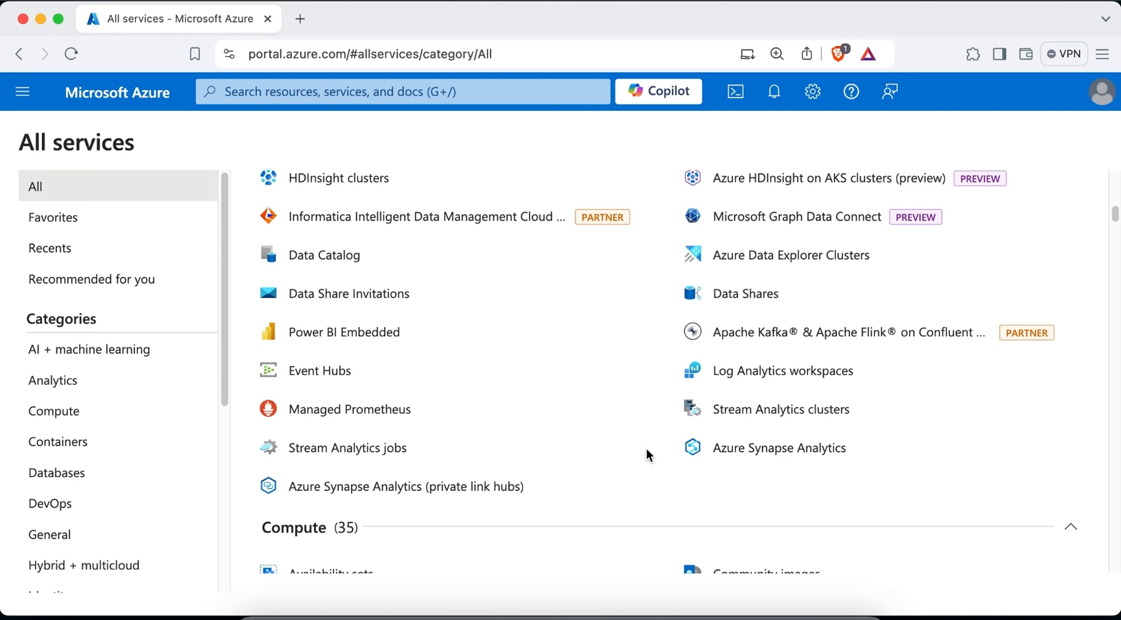
pyautogui.scroll(3)
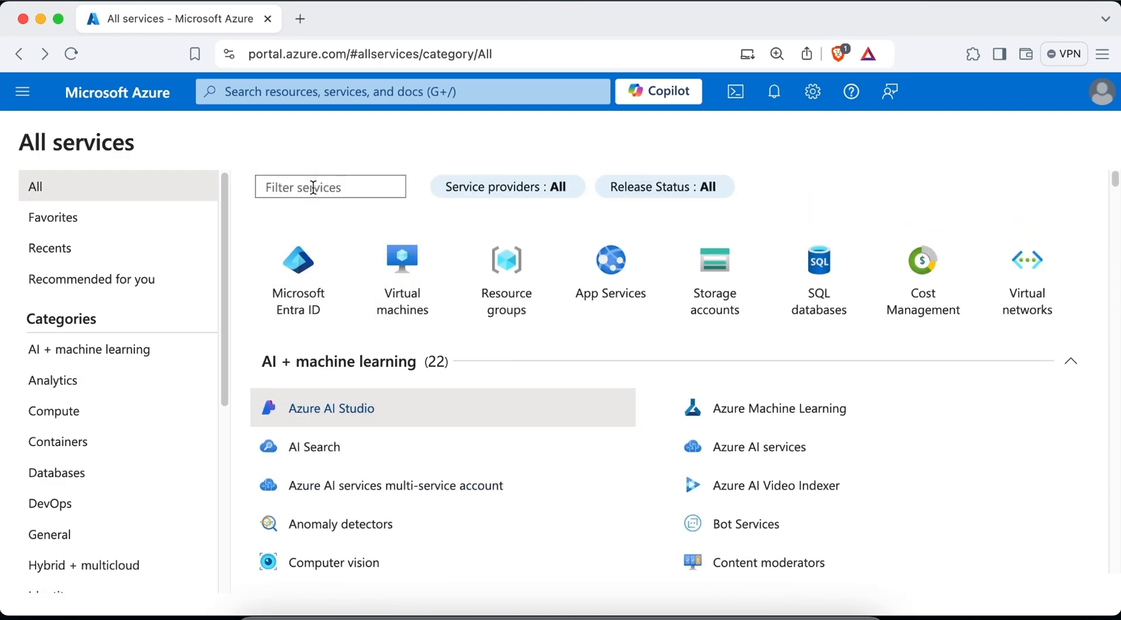
# Step: Filter services by 'SQL' and star Azure SQL and Azure SQL Database Hyperscale
pyautogui.write('SQL')
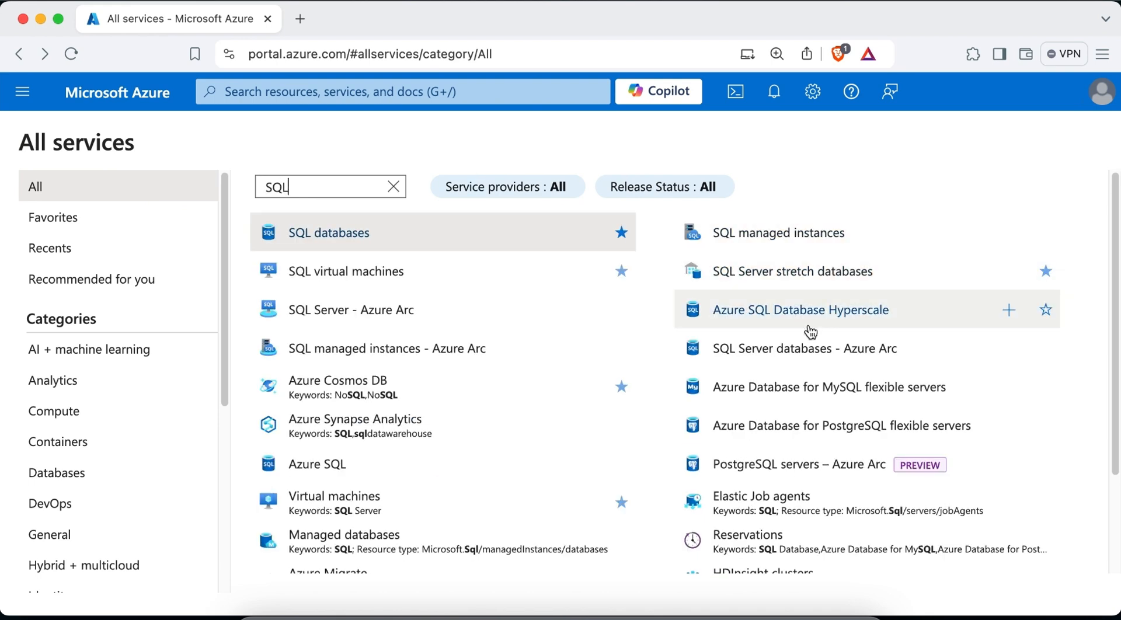
pyautogui.moveTo(649, 442)
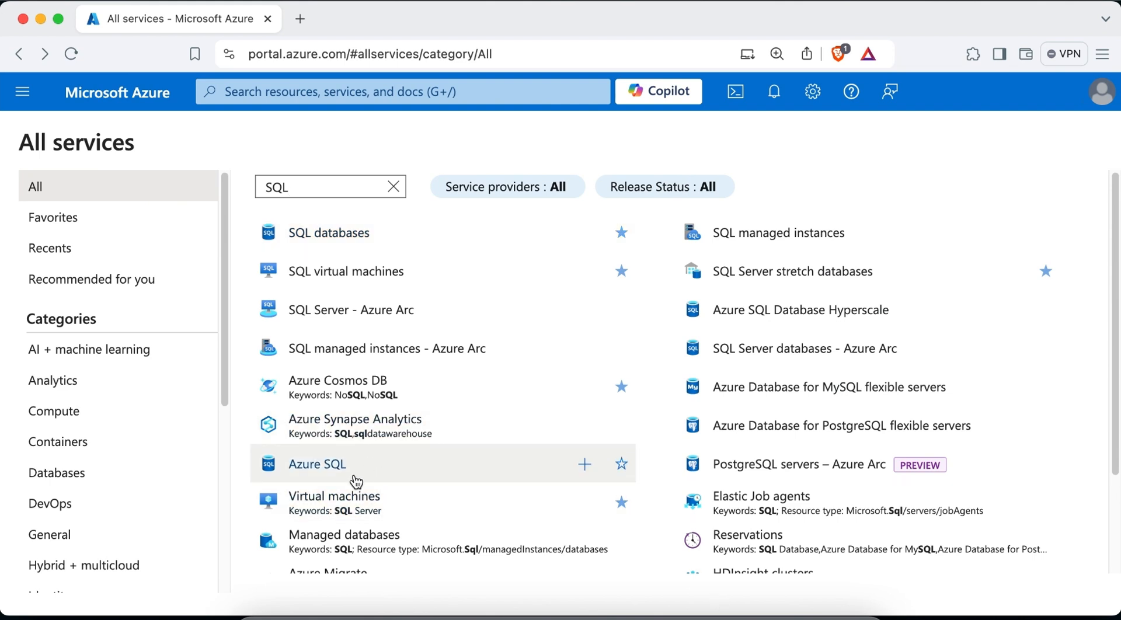
pyautogui.moveTo(340, 467)
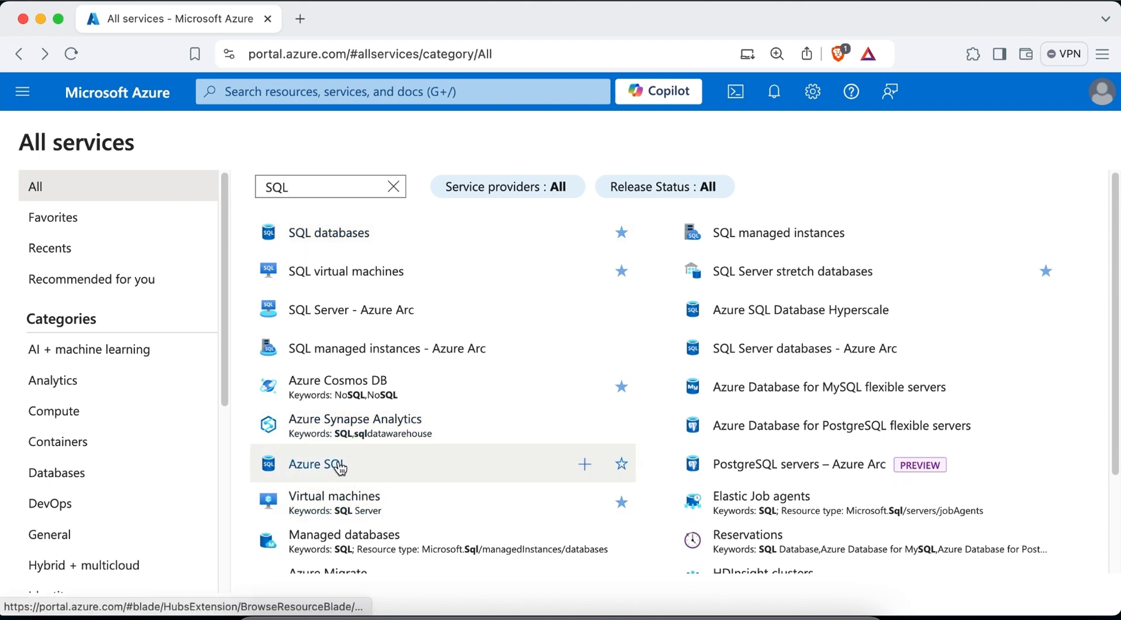
pyautogui.moveTo(317, 463)
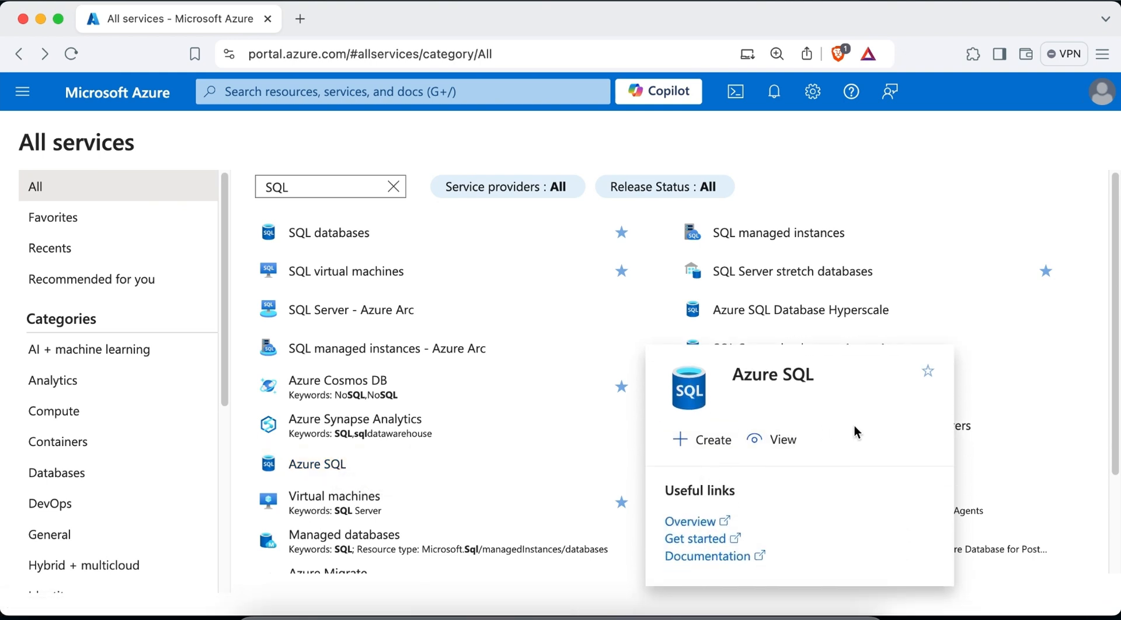
pyautogui.click(928, 371)
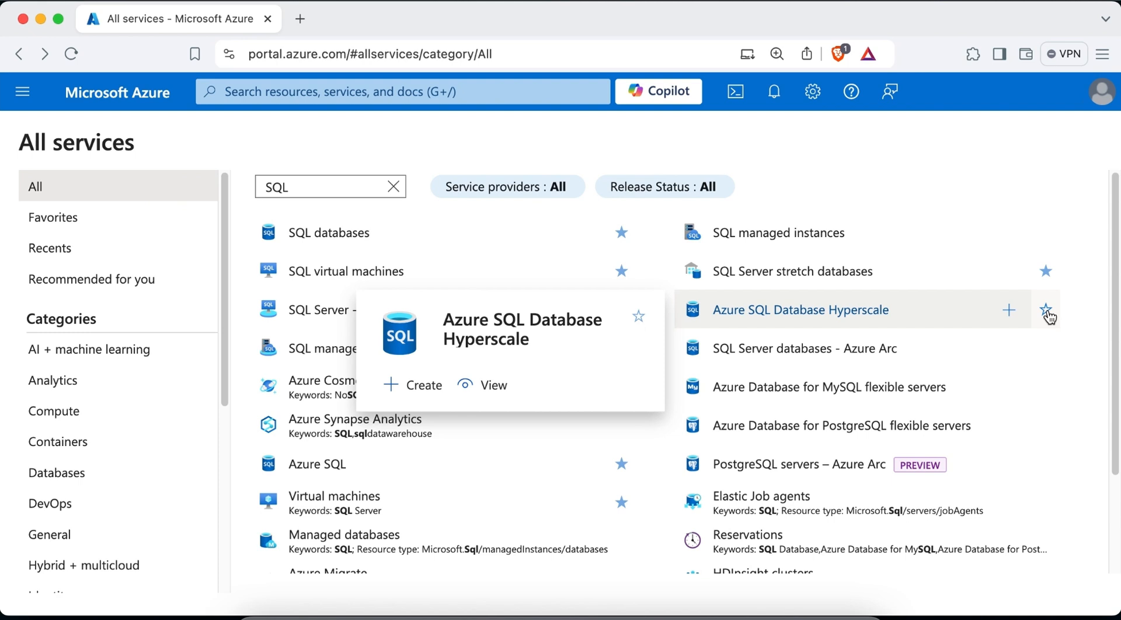
pyautogui.click(1047, 314)
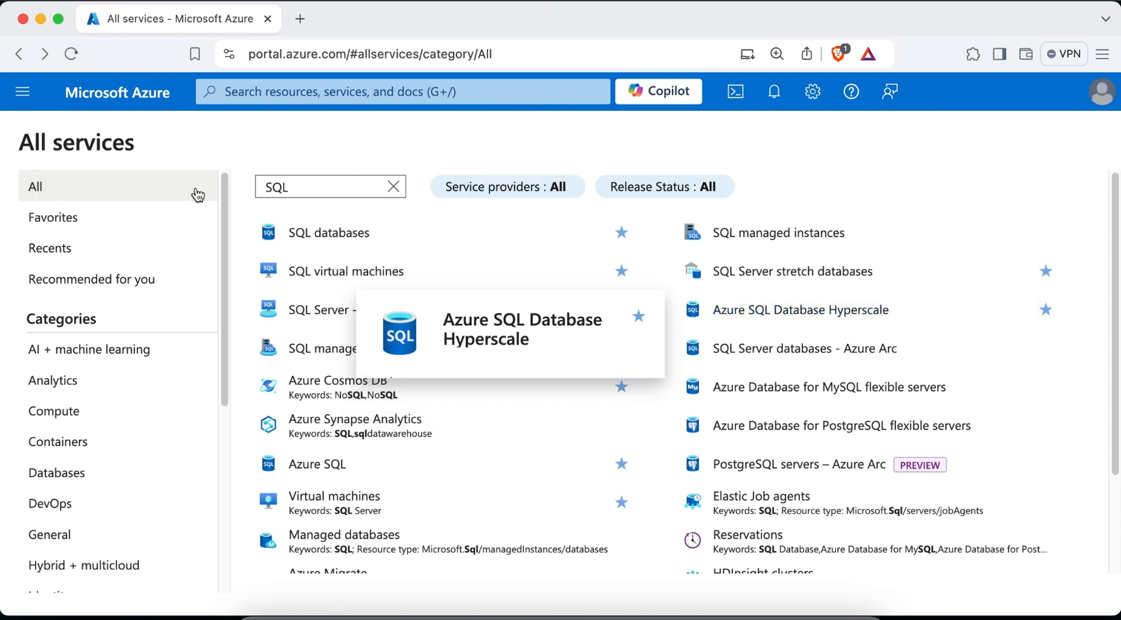
# Step: Show Favorites to confirm Azure SQL and Hyperscale appear, then return to Home
pyautogui.click(53, 217)
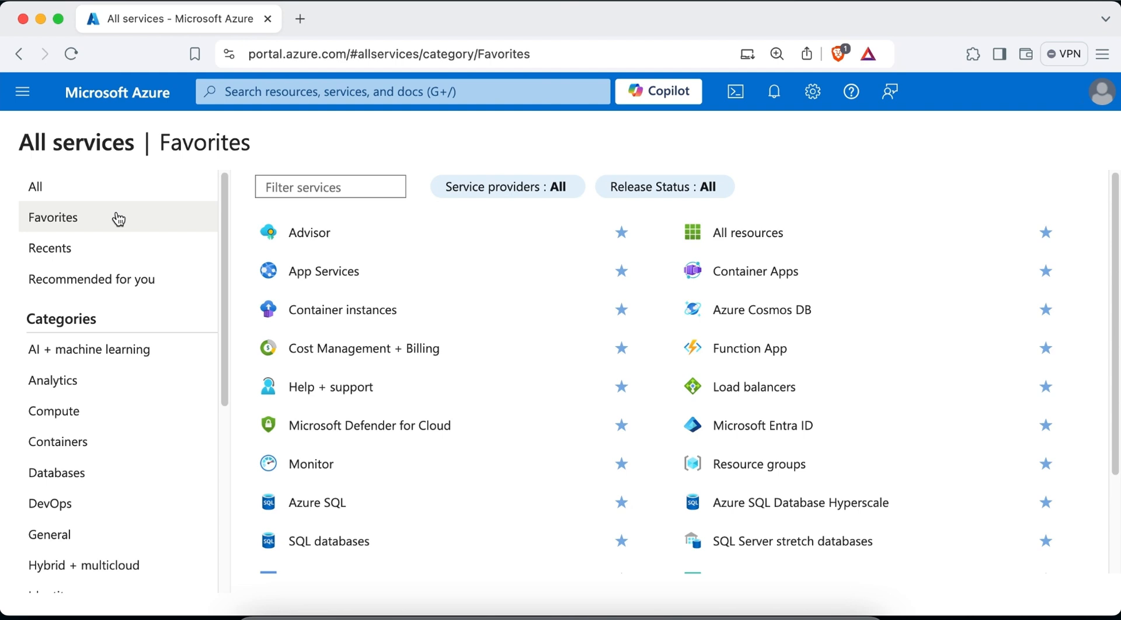
pyautogui.moveTo(317, 502)
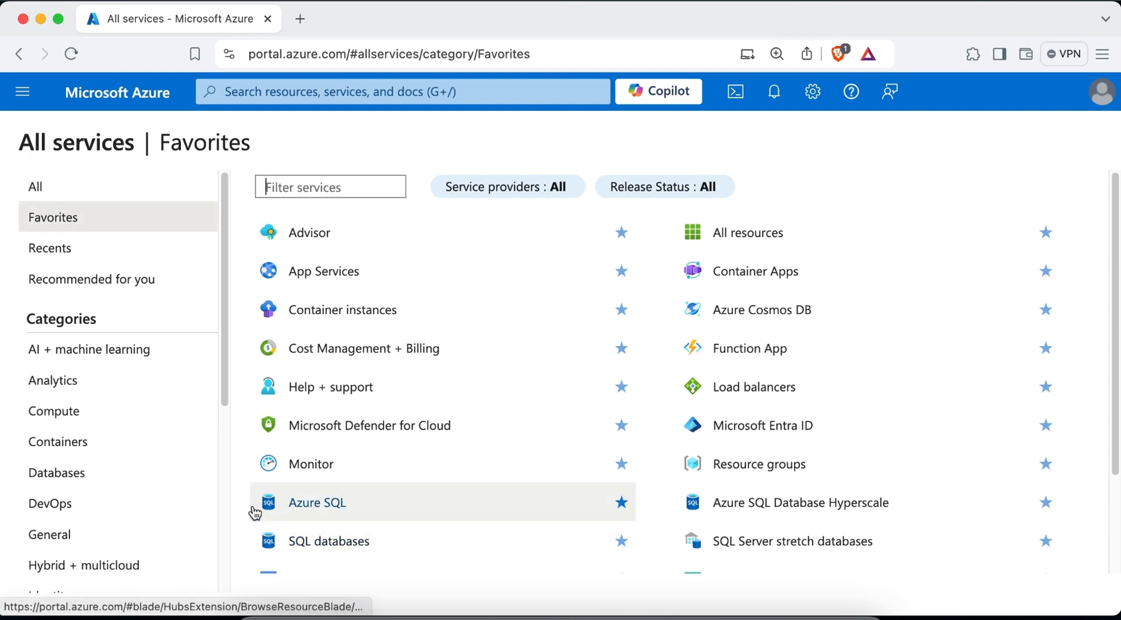
pyautogui.moveTo(672, 515)
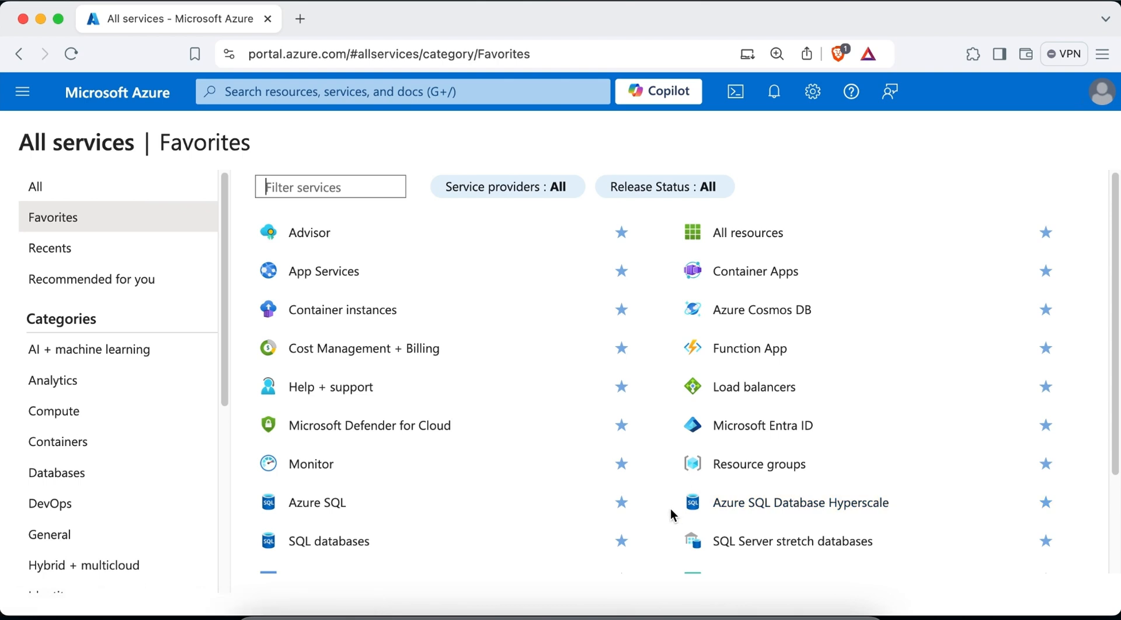
pyautogui.moveTo(786, 324)
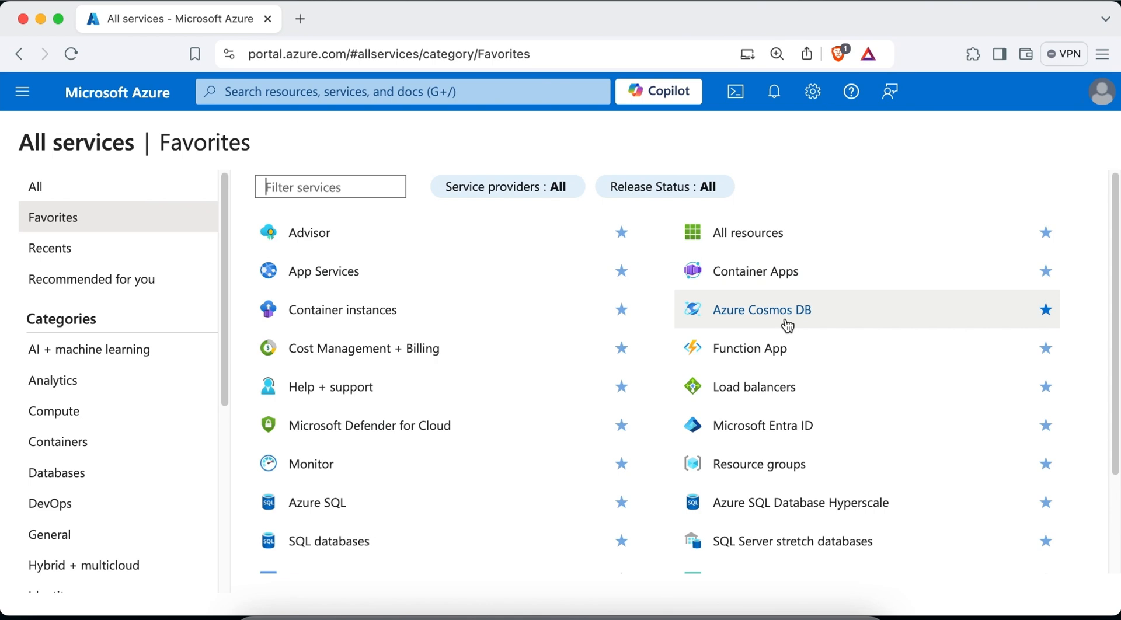
pyautogui.moveTo(751, 386)
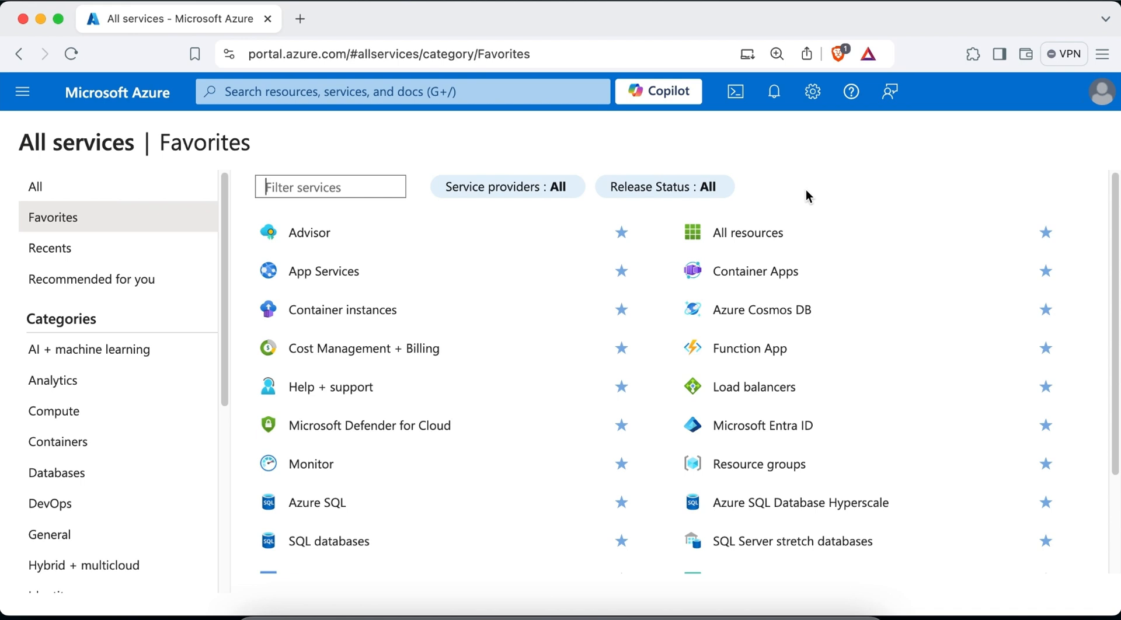
pyautogui.moveTo(886, 193)
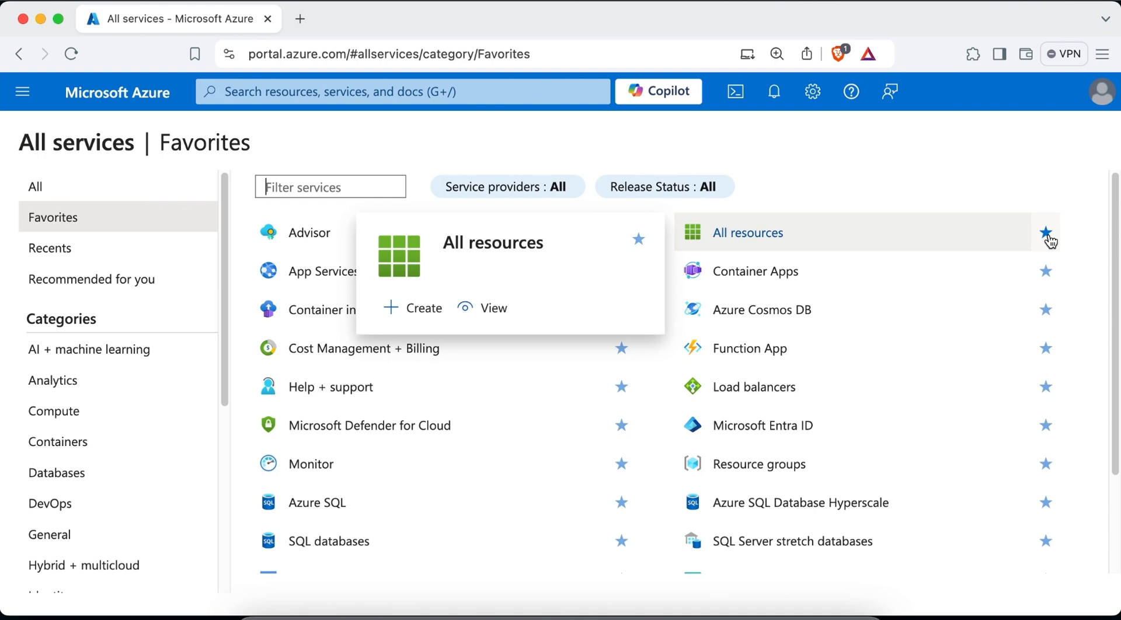
pyautogui.click(1045, 238)
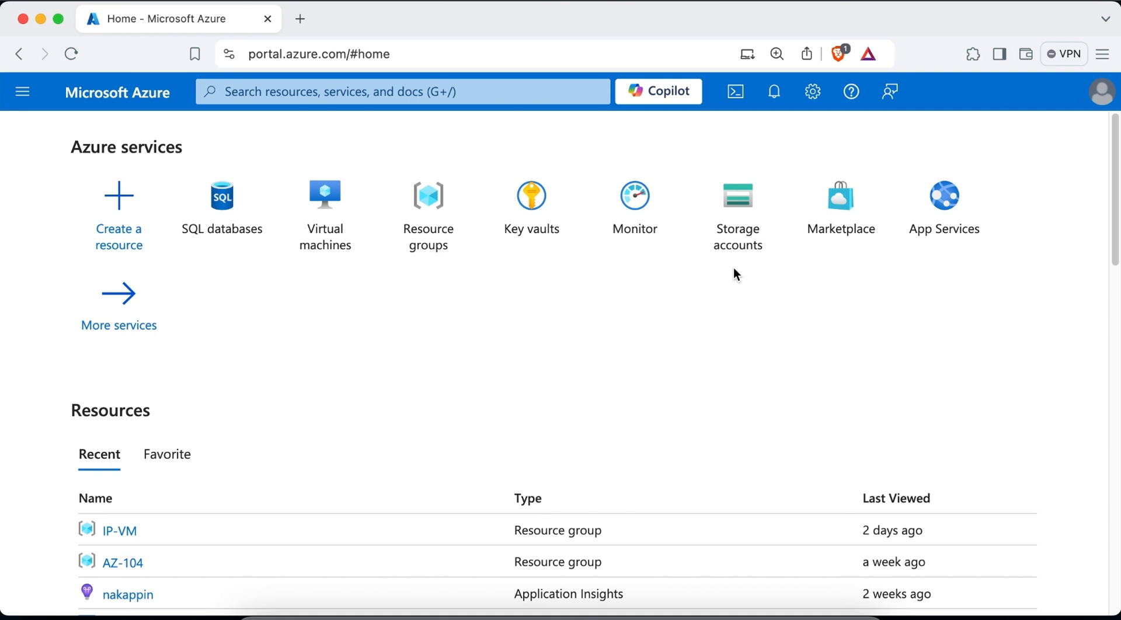
pyautogui.moveTo(1039, 135)
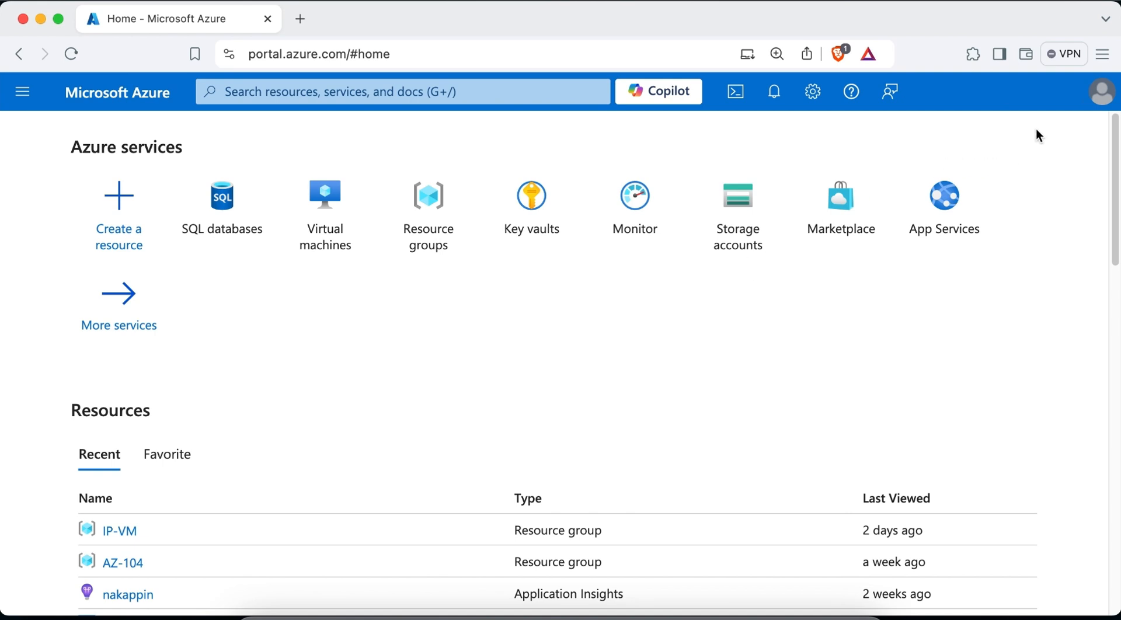
pyautogui.moveTo(1042, 128)
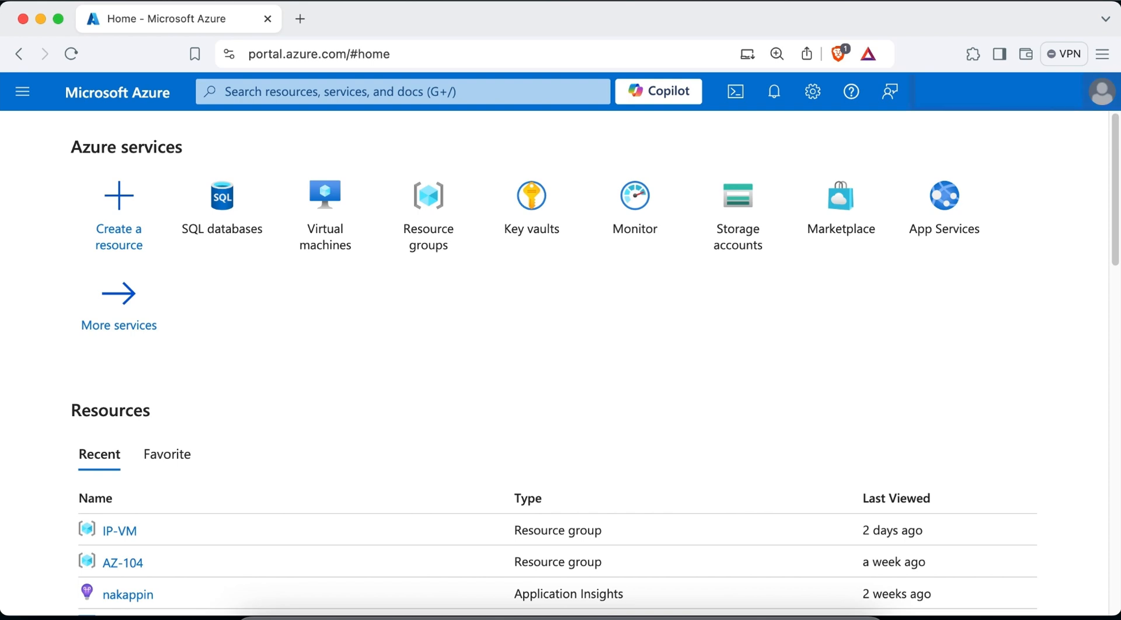
# Step: Open the profile avatar's account panel with directory and sign-out options
pyautogui.click(1102, 91)
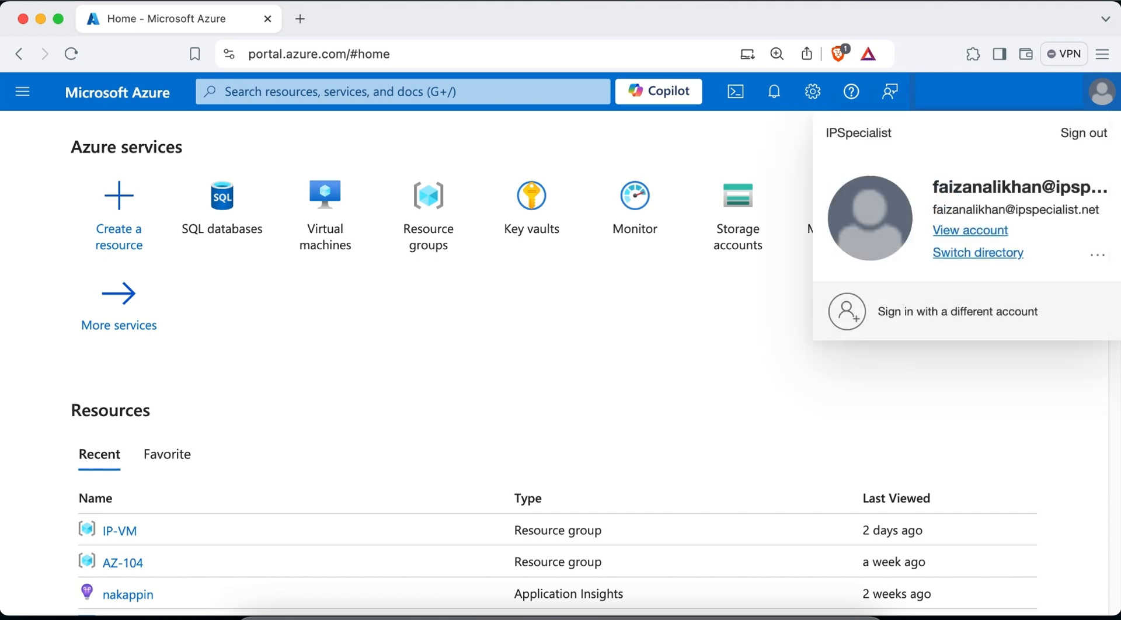
pyautogui.moveTo(1084, 133)
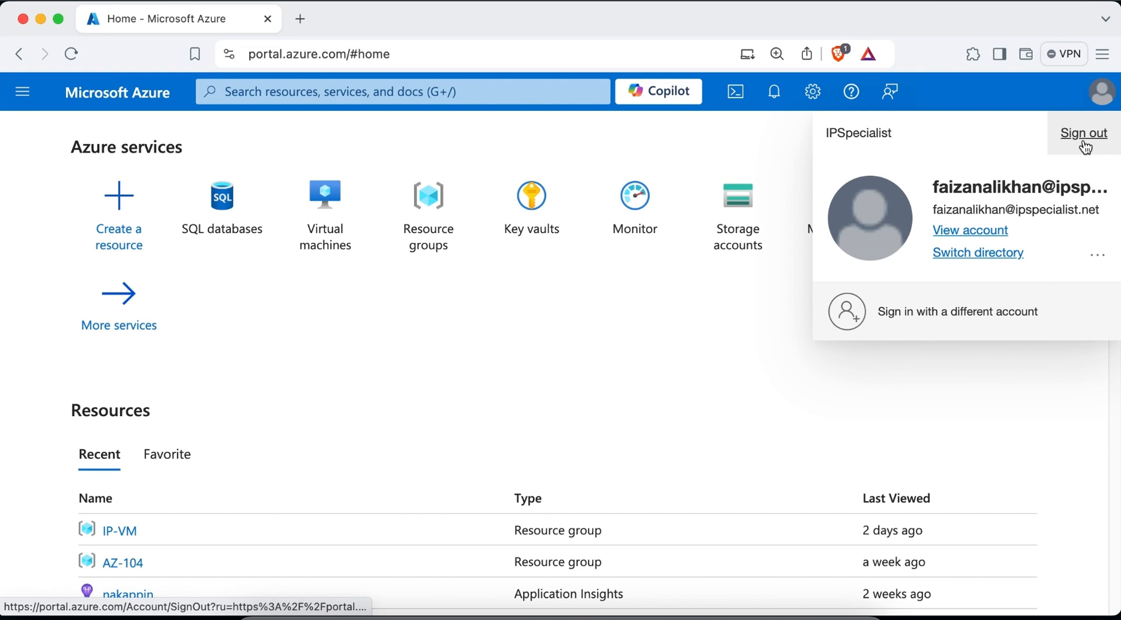
pyautogui.moveTo(993, 267)
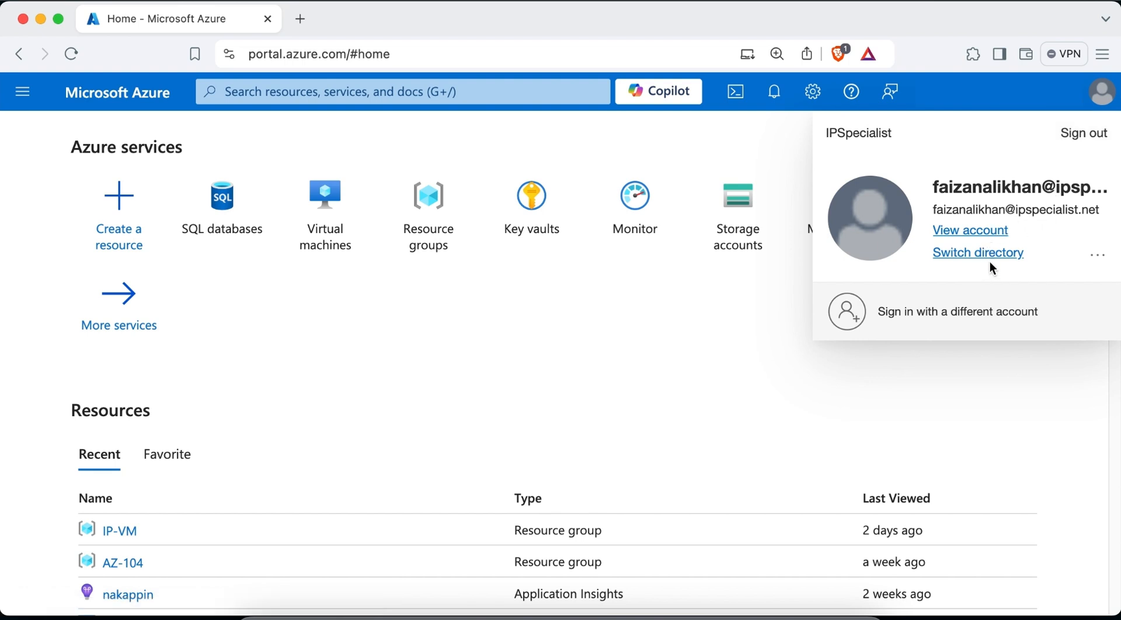
pyautogui.moveTo(970, 230)
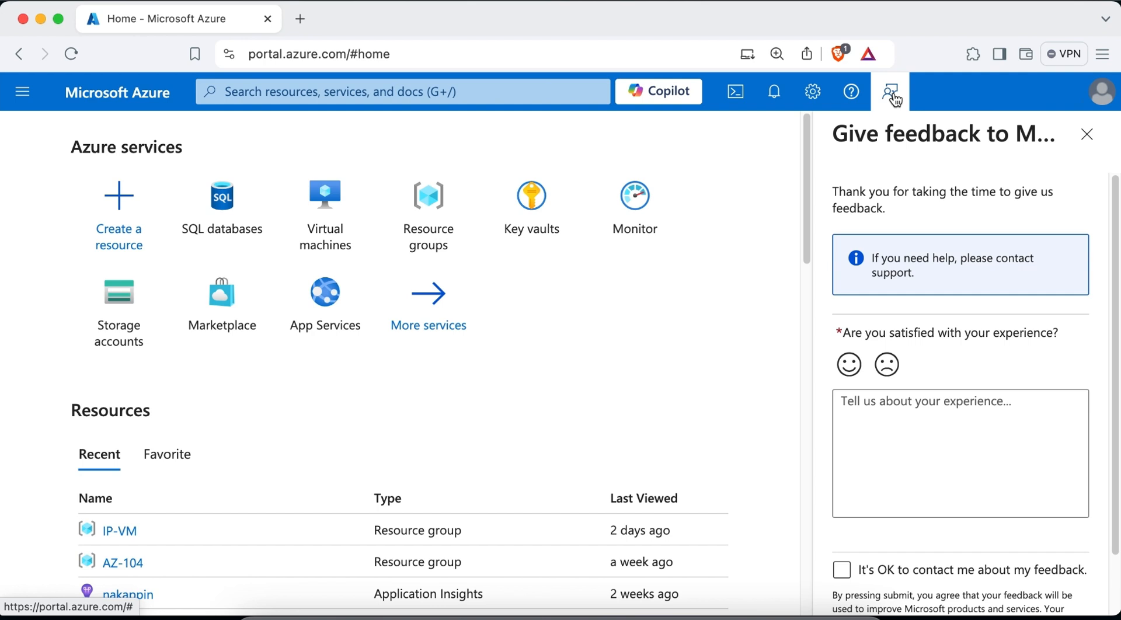
pyautogui.moveTo(851, 91)
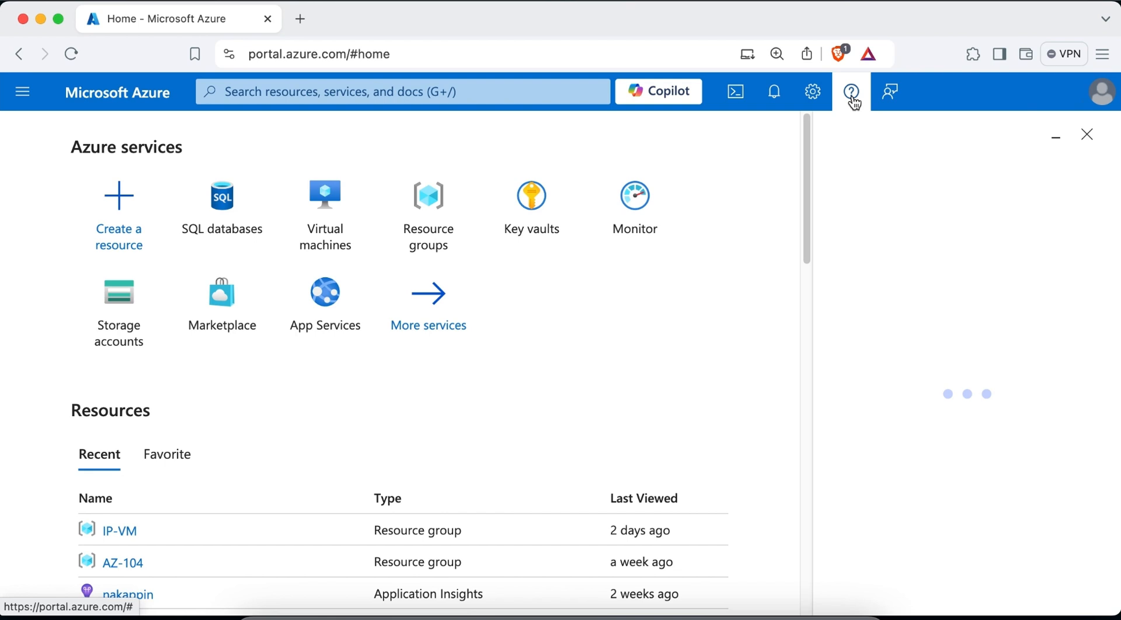
# Step: Open the Help and support panel, then close it
pyautogui.click(851, 92)
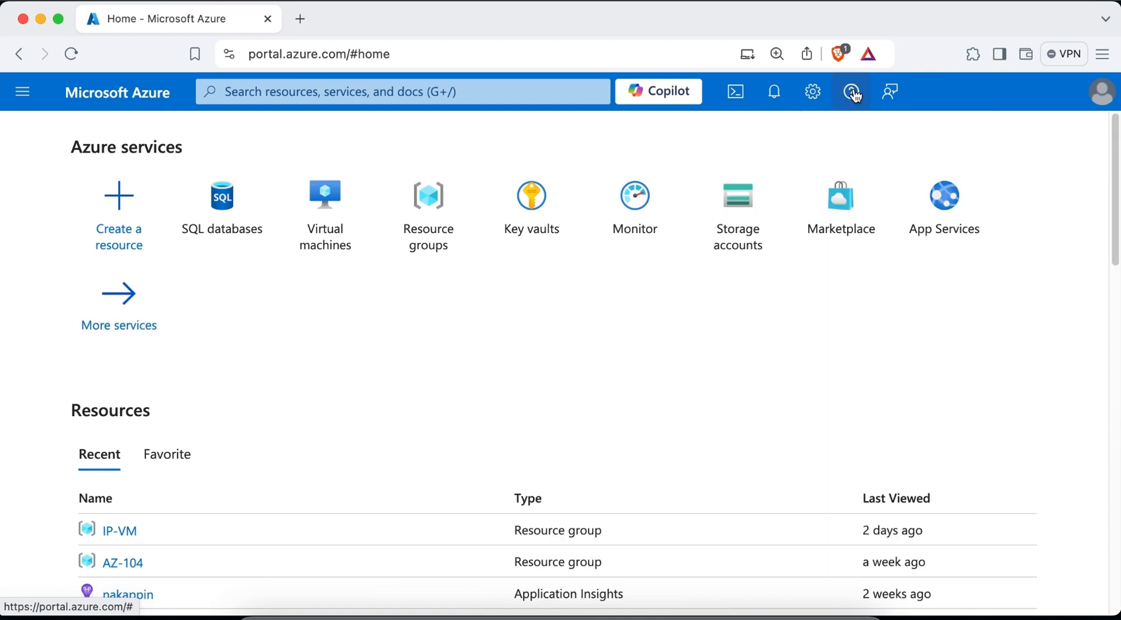
pyautogui.click(812, 92)
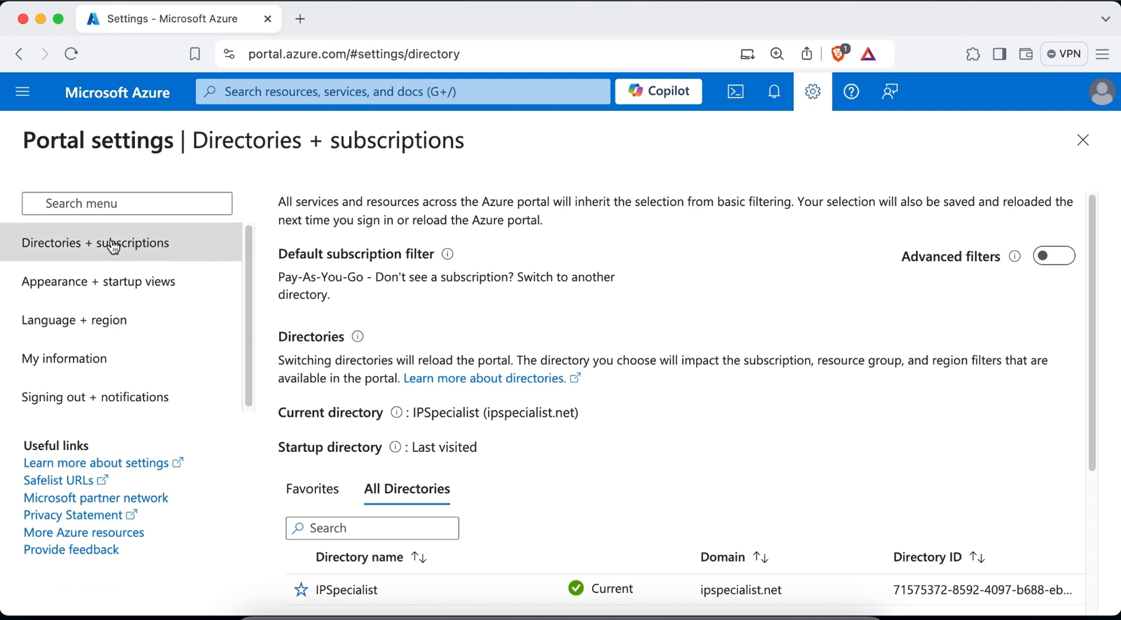
pyautogui.moveTo(264, 248)
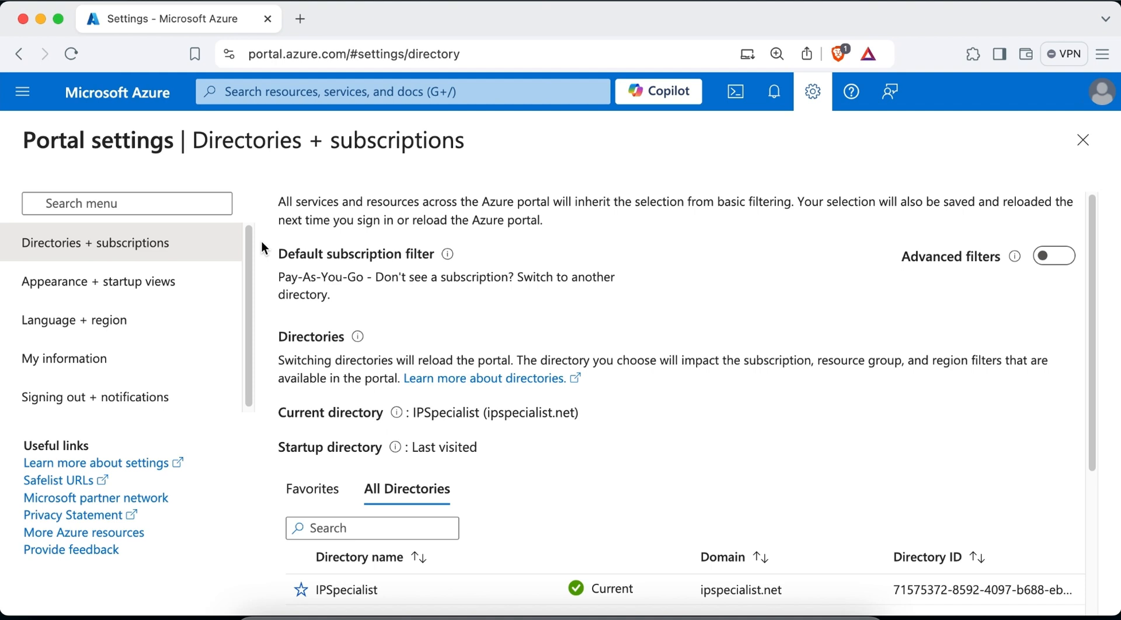
# Step: Browse Appearance + startup views theme options, then view Language + region showing English
pyautogui.click(98, 281)
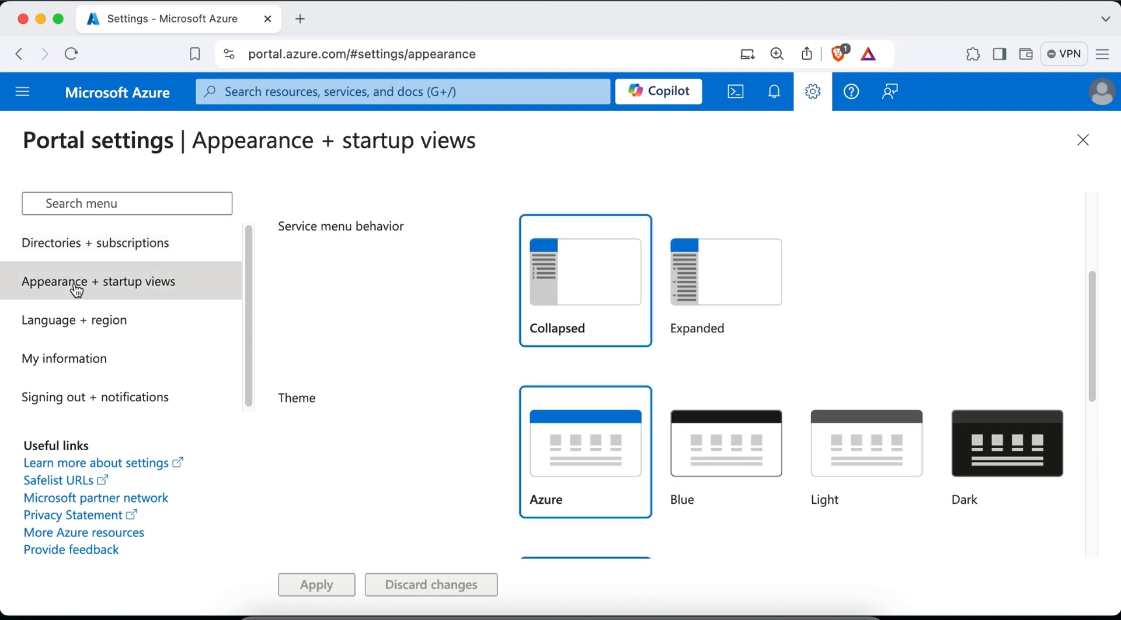
pyautogui.moveTo(322, 252)
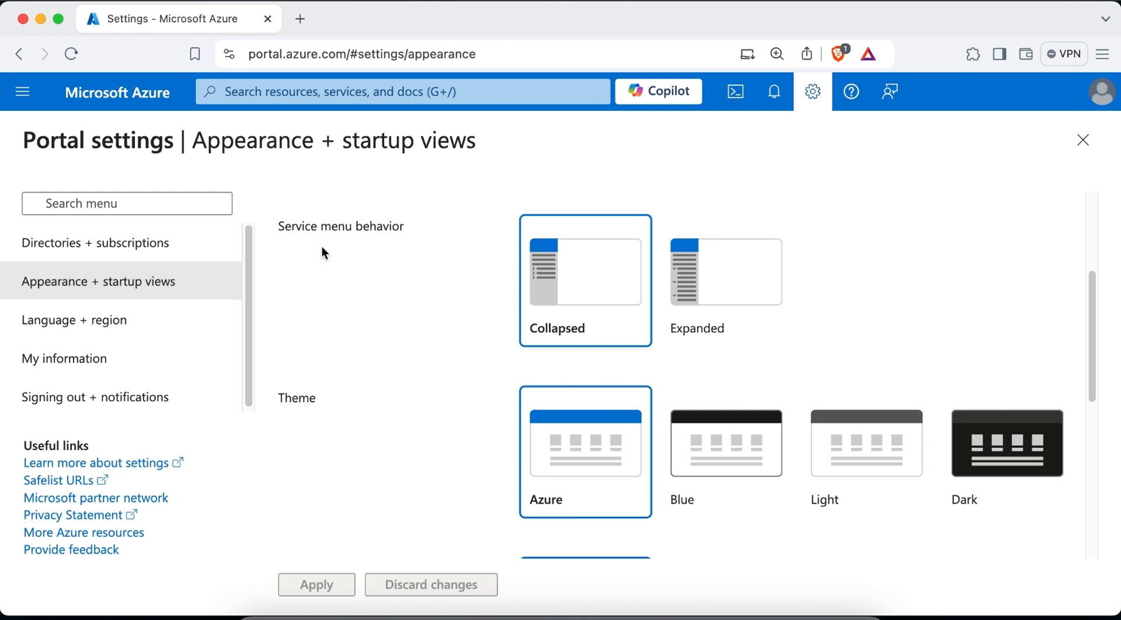
pyautogui.moveTo(489, 289)
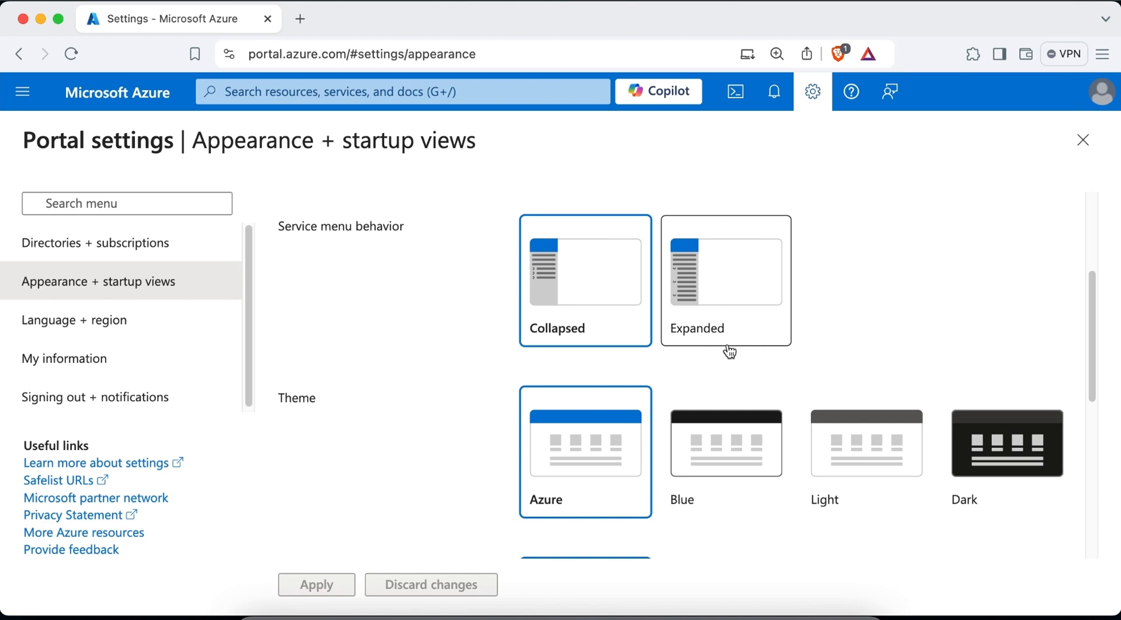
pyautogui.scroll(-3)
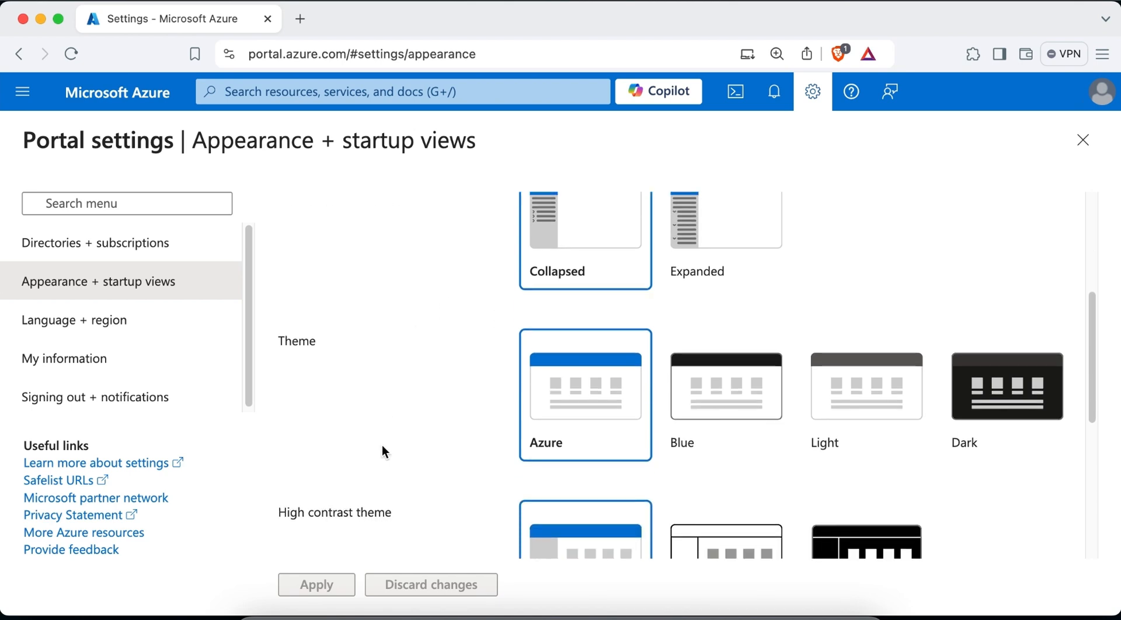
pyautogui.scroll(-3)
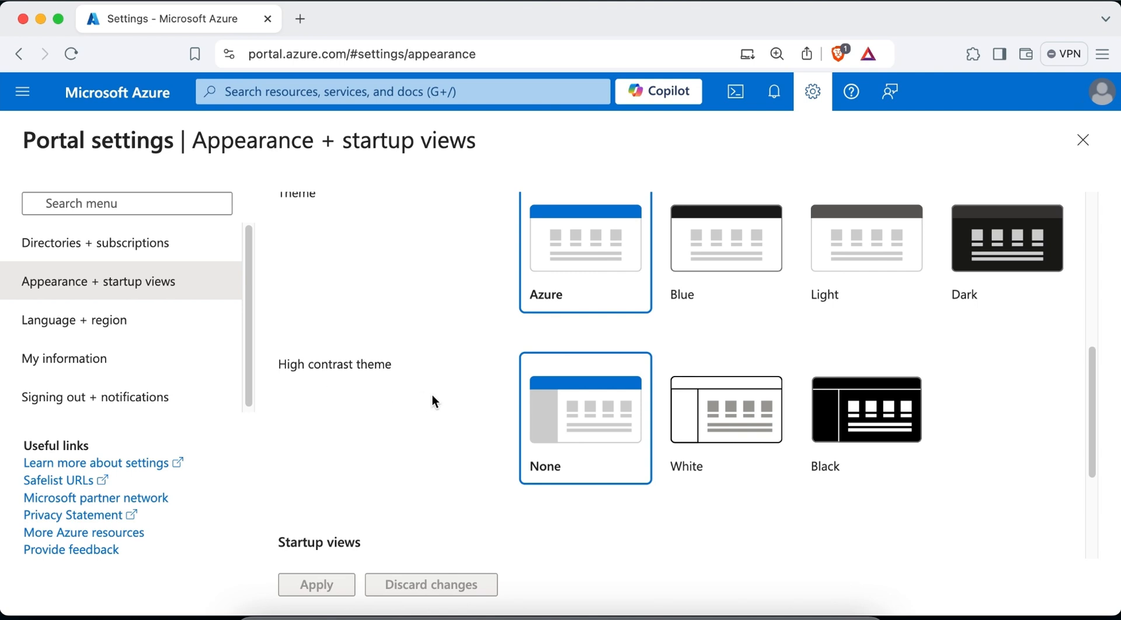
pyautogui.scroll(-3)
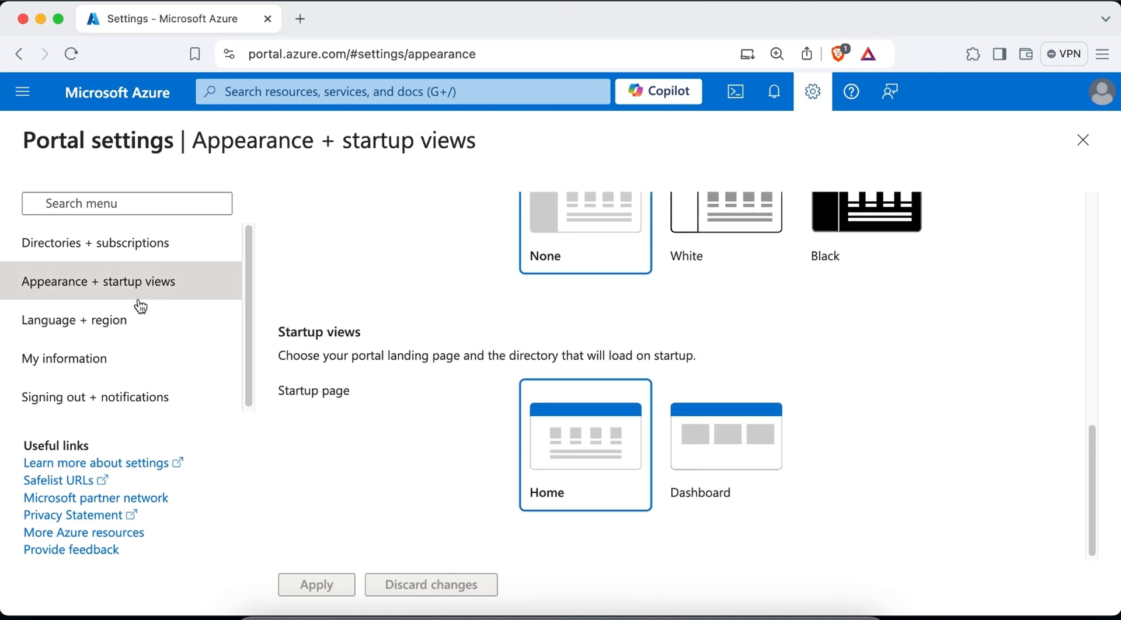
pyautogui.click(74, 320)
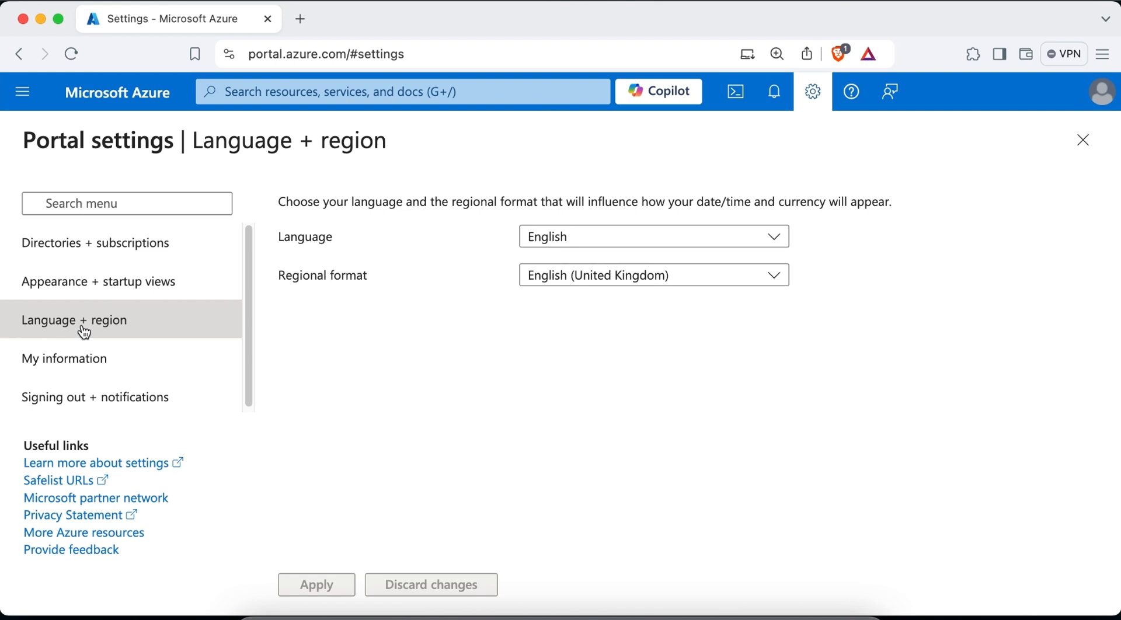
pyautogui.moveTo(367, 303)
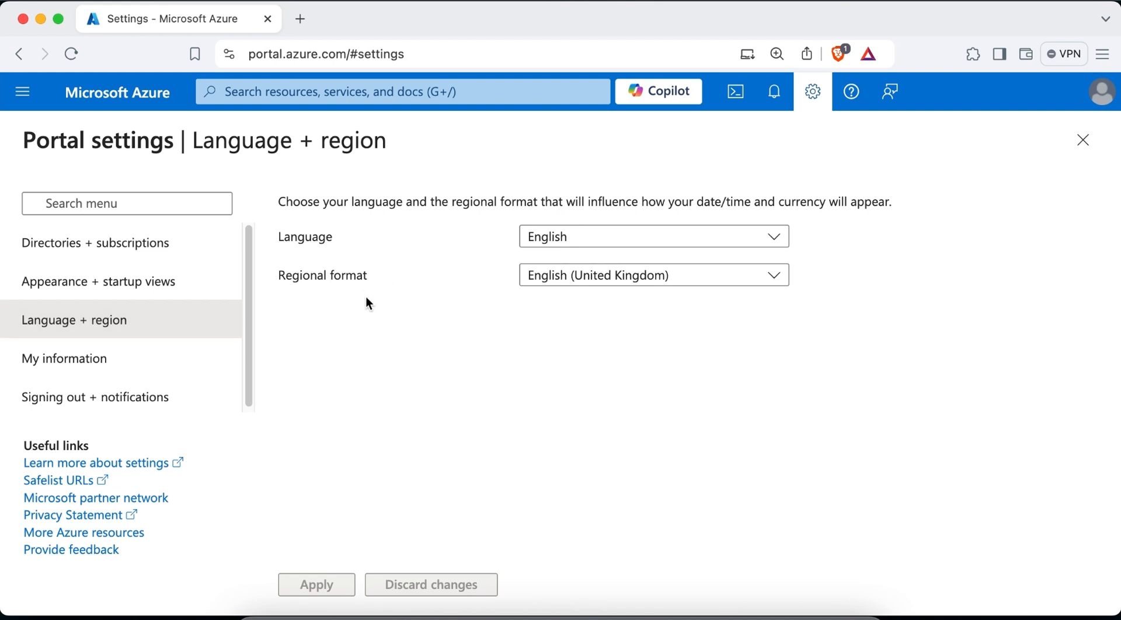
pyautogui.moveTo(802, 362)
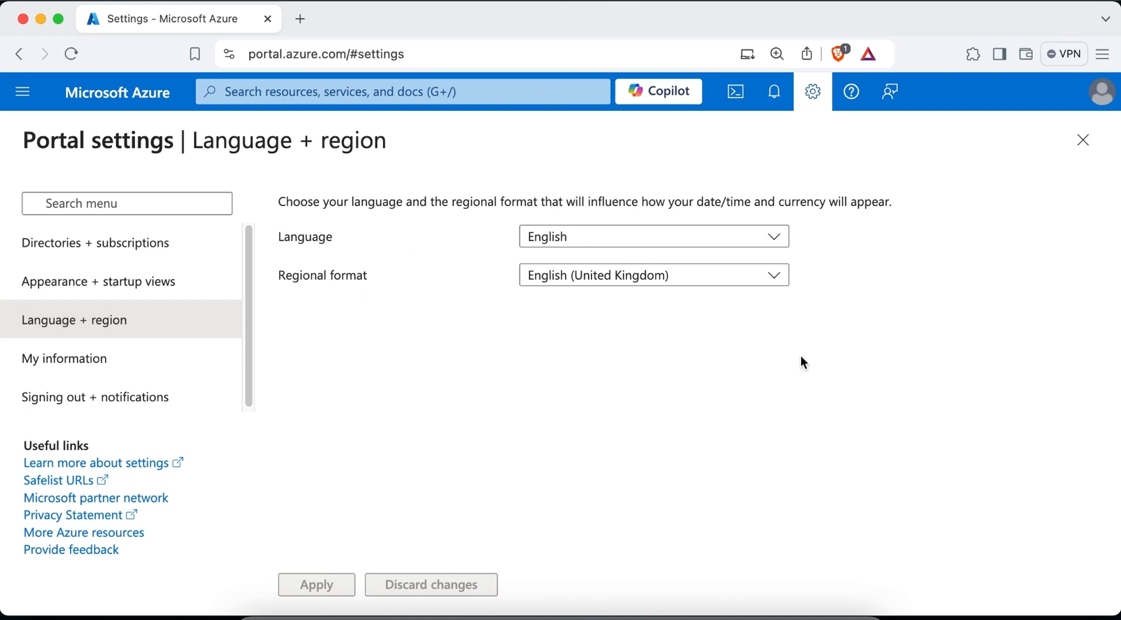
pyautogui.moveTo(810, 104)
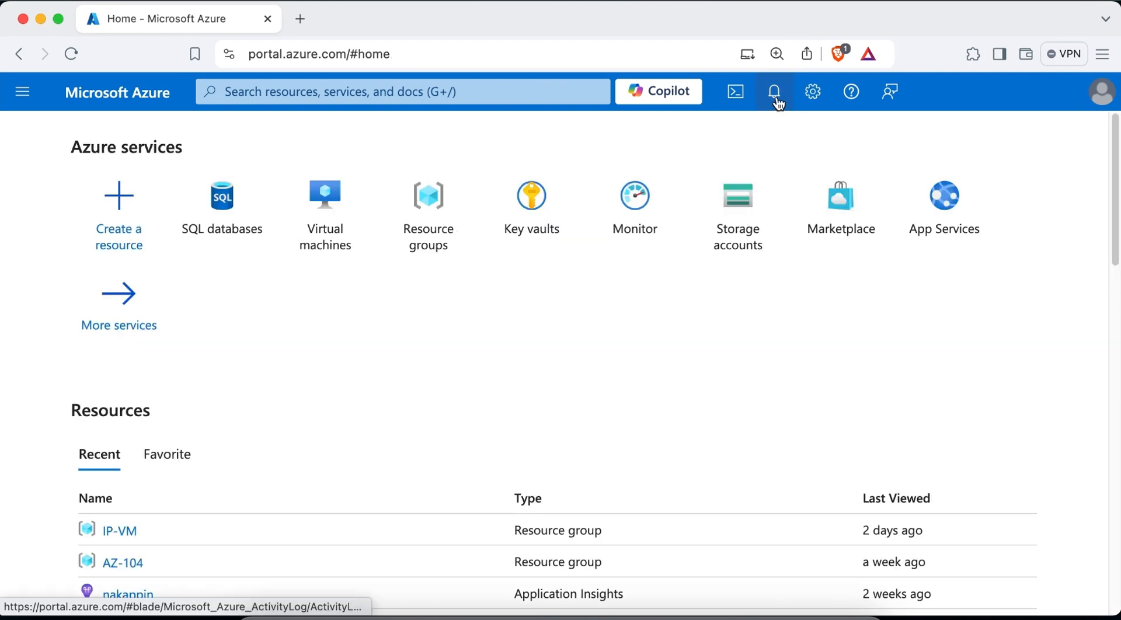
# Step: Open Notifications, showing no new notifications, and start launching Cloud Shell
pyautogui.click(775, 92)
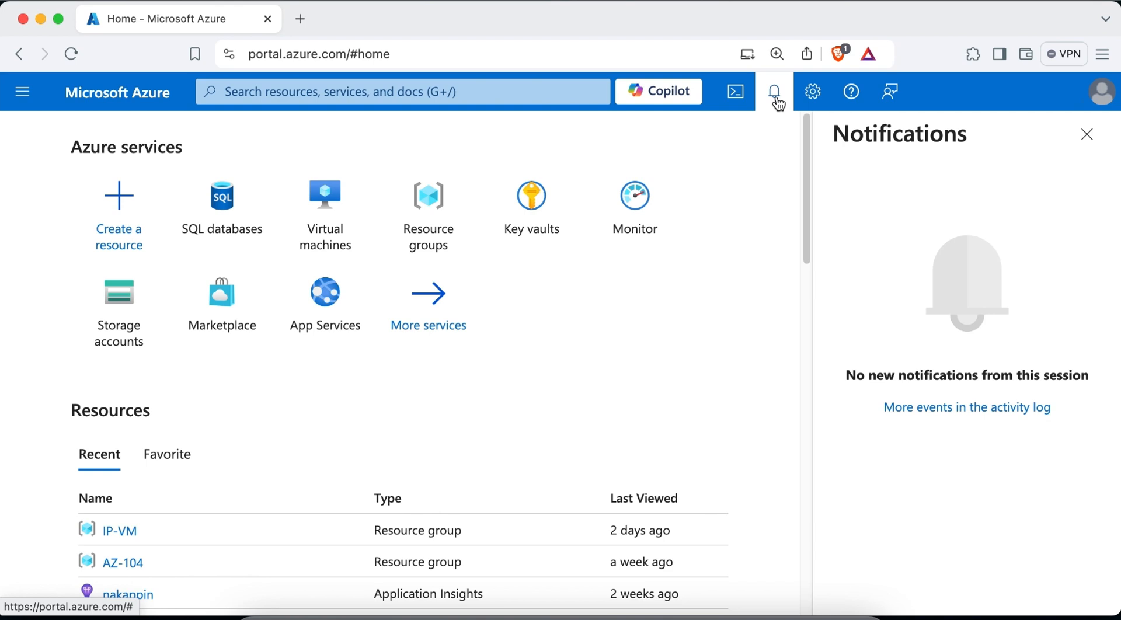
pyautogui.moveTo(774, 91)
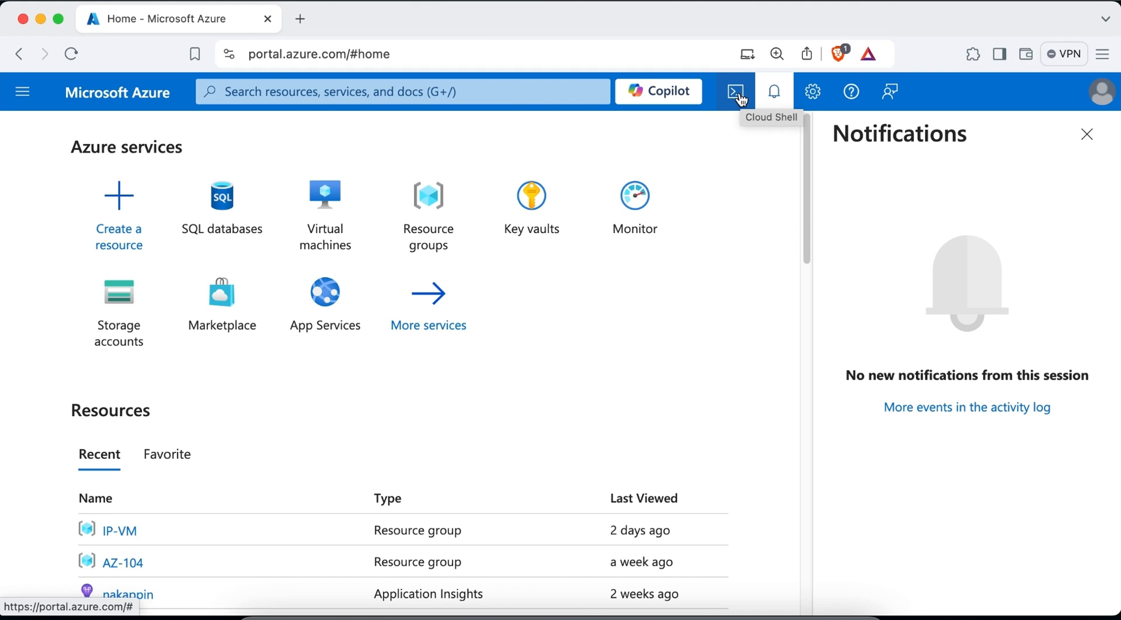
pyautogui.click(736, 92)
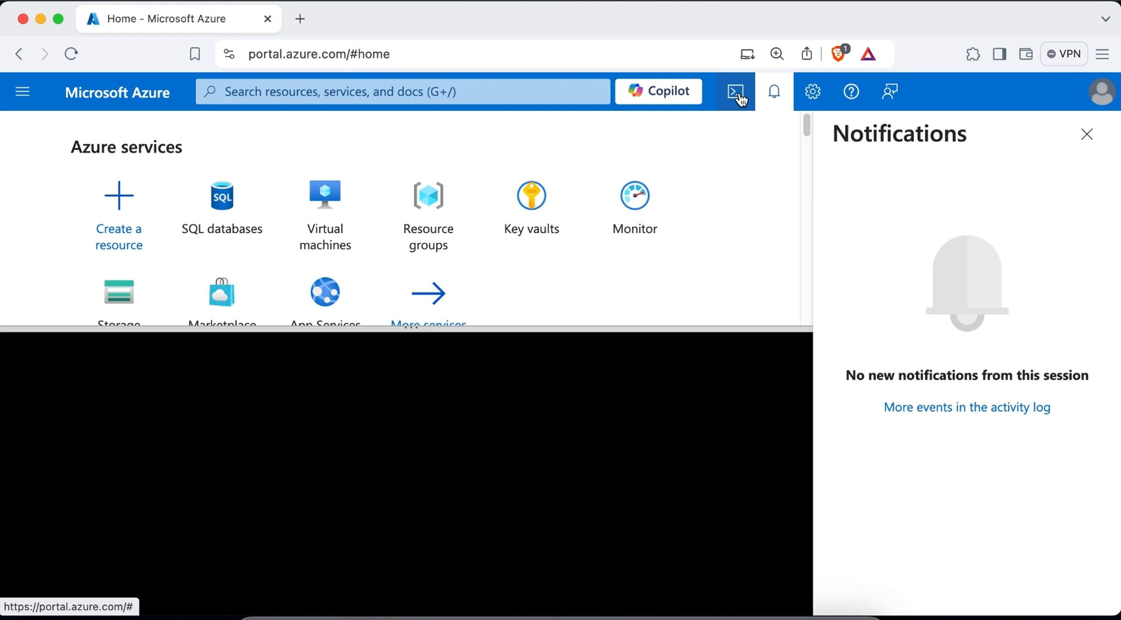
# Step: Start the PowerShell Cloud Shell session and confirm switching it to Bash
pyautogui.click(736, 91)
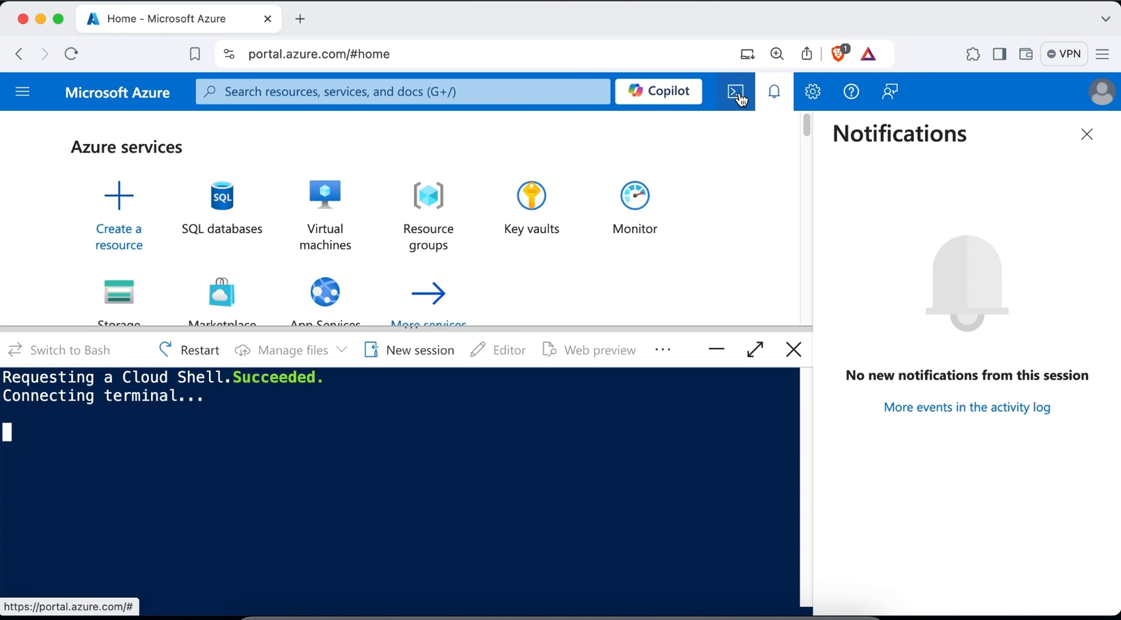
pyautogui.moveTo(612, 77)
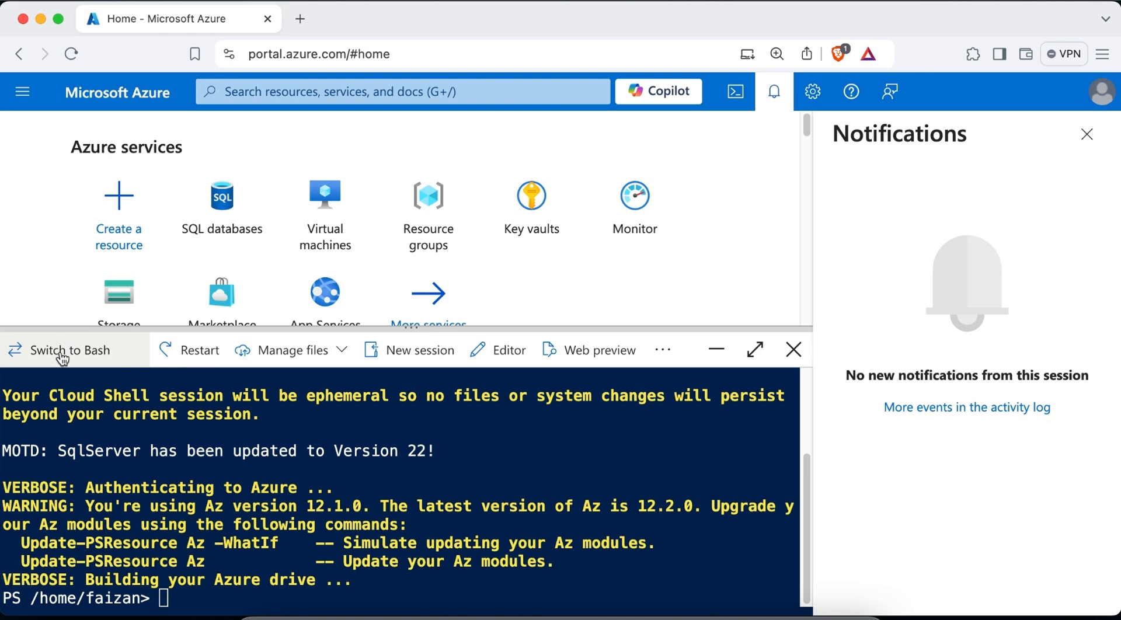
pyautogui.click(69, 350)
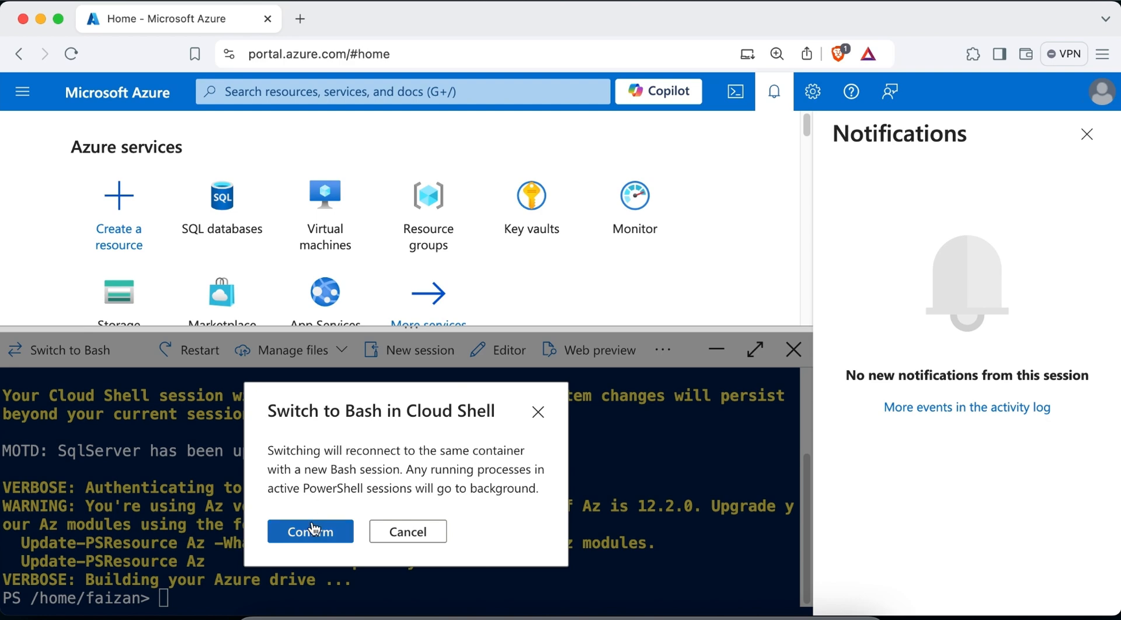
pyautogui.click(310, 531)
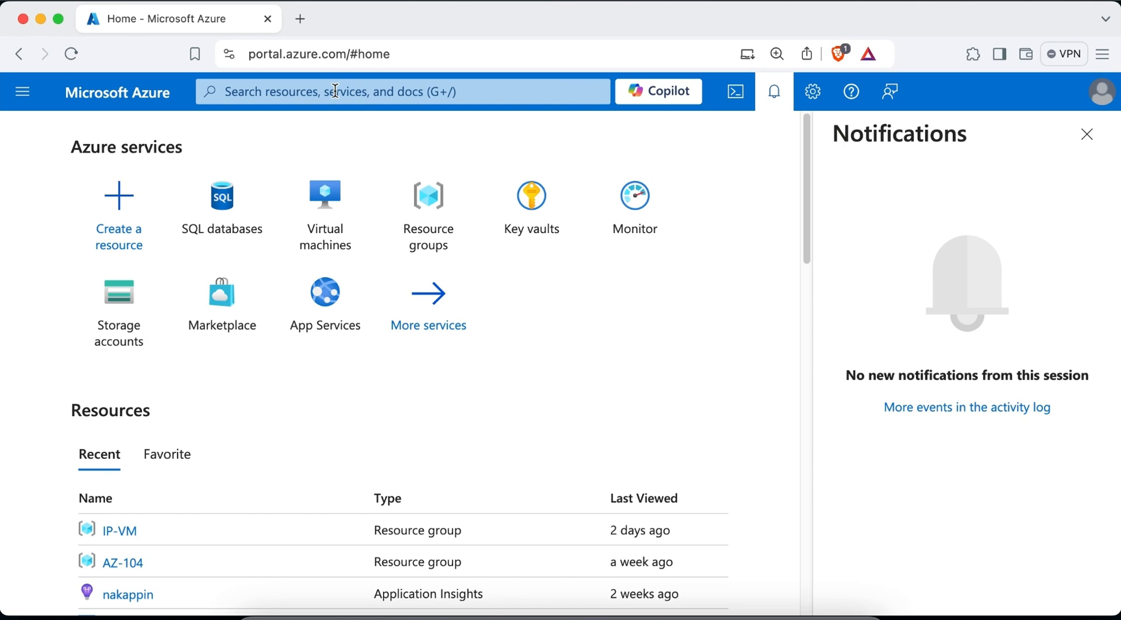
pyautogui.moveTo(343, 91)
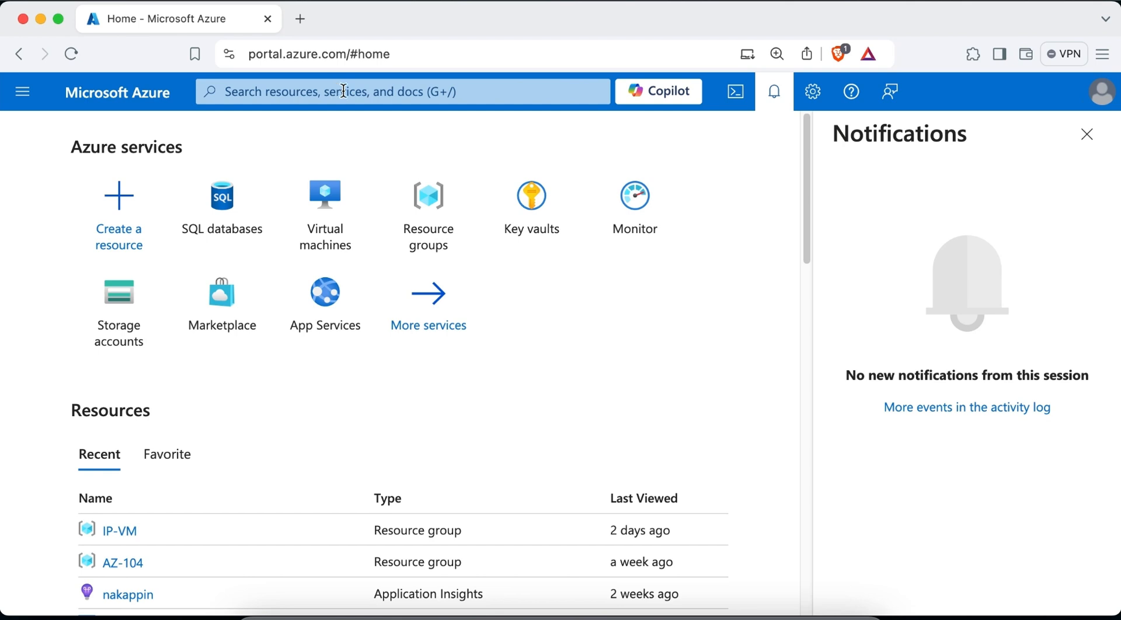
# Step: Search 'V' in the top bar and open Virtual machines, listing ipsopenai and ipsopenai-backup
pyautogui.click(402, 91)
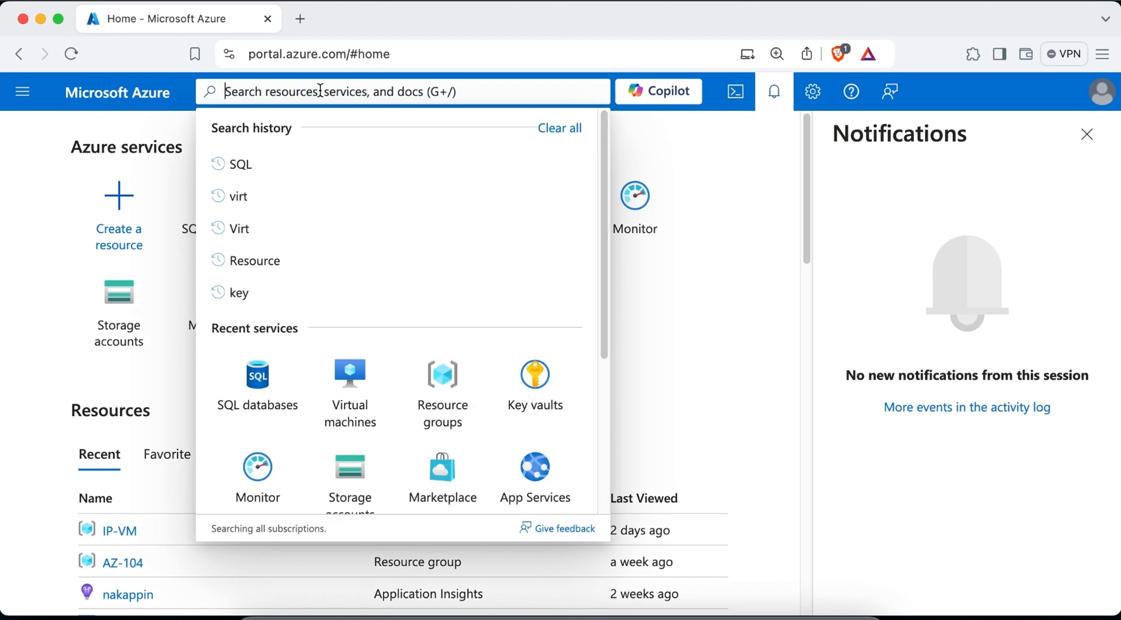
pyautogui.write('Vir')
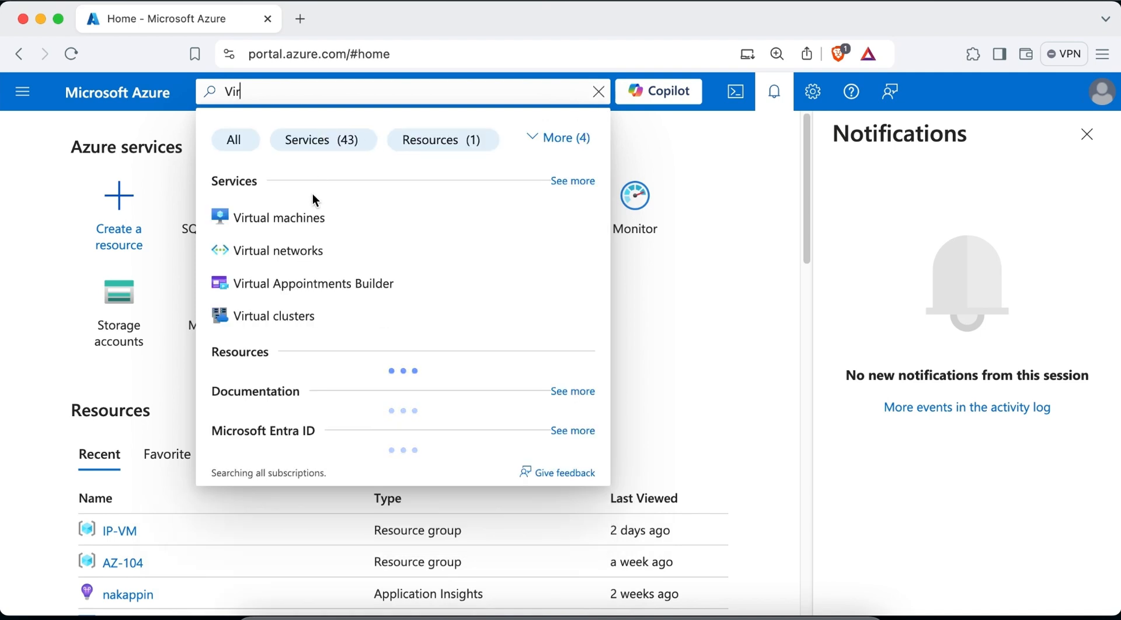
pyautogui.click(282, 217)
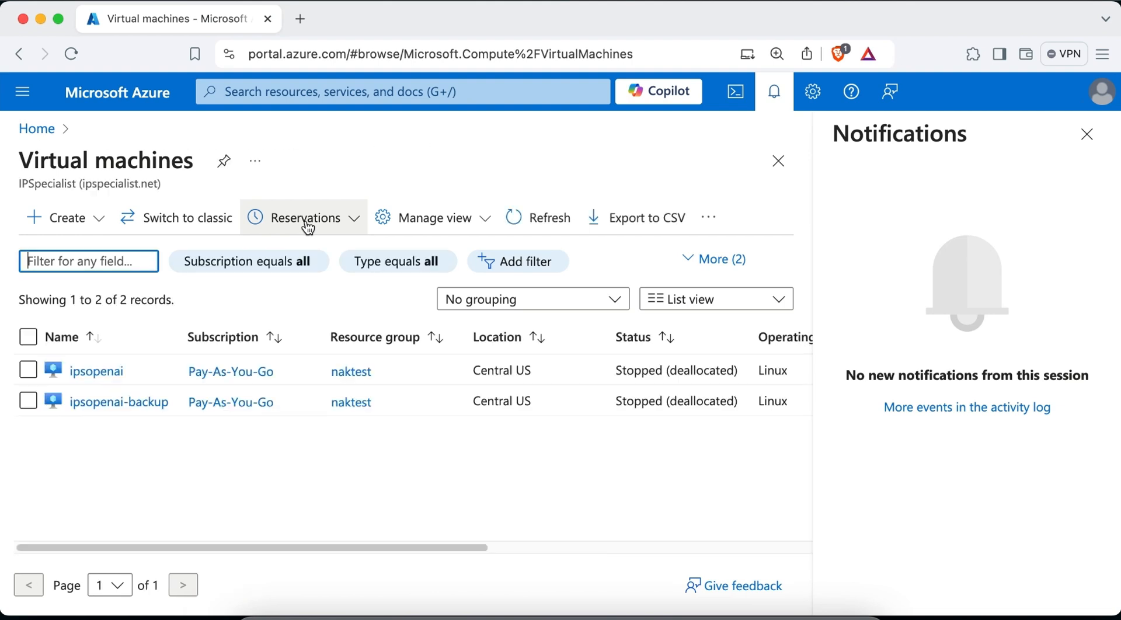
pyautogui.moveTo(308, 218)
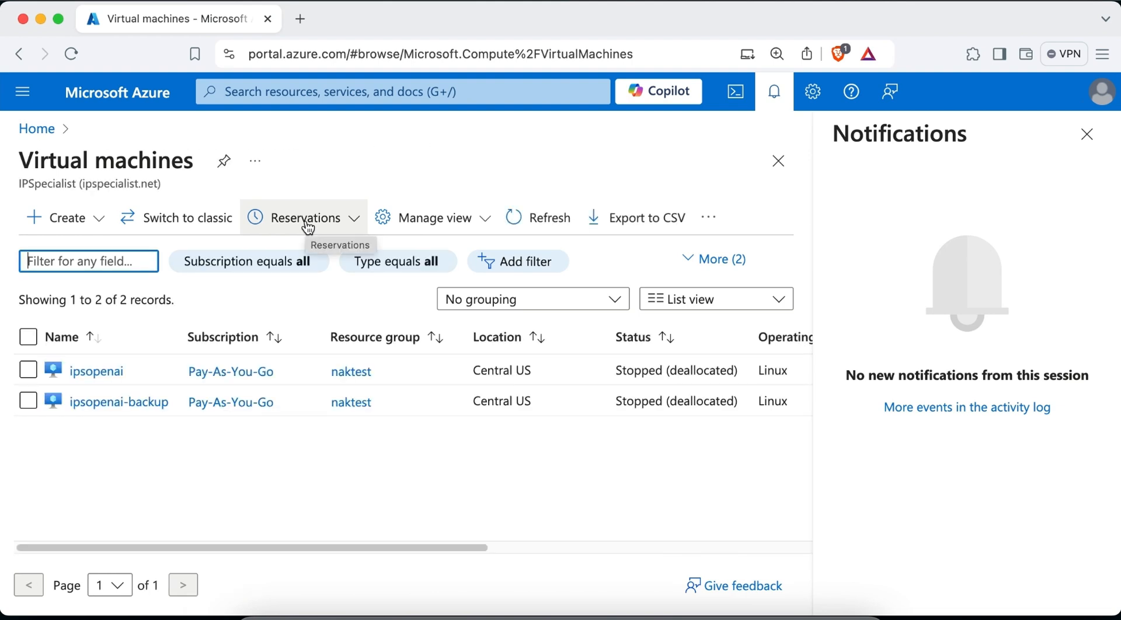
pyautogui.moveTo(600, 433)
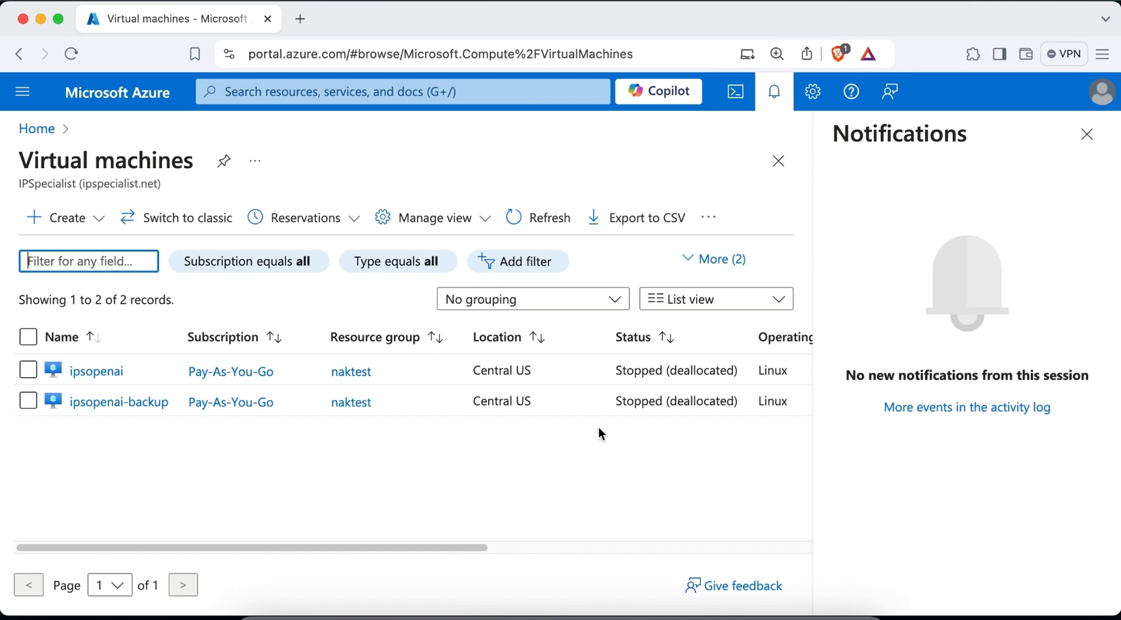